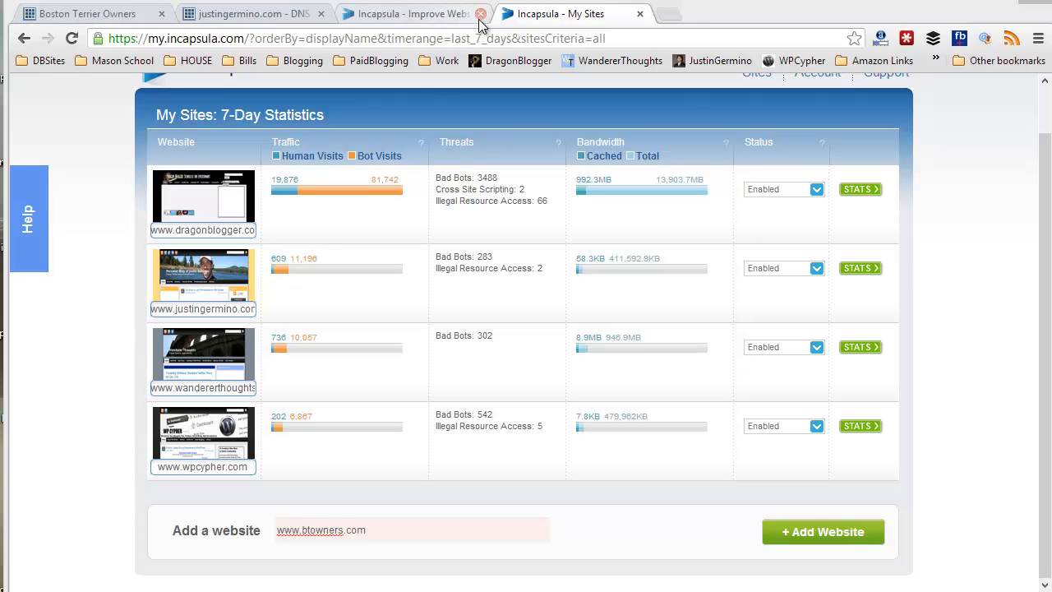
{"action": "mouse_move", "coordinate": [595, 355]}
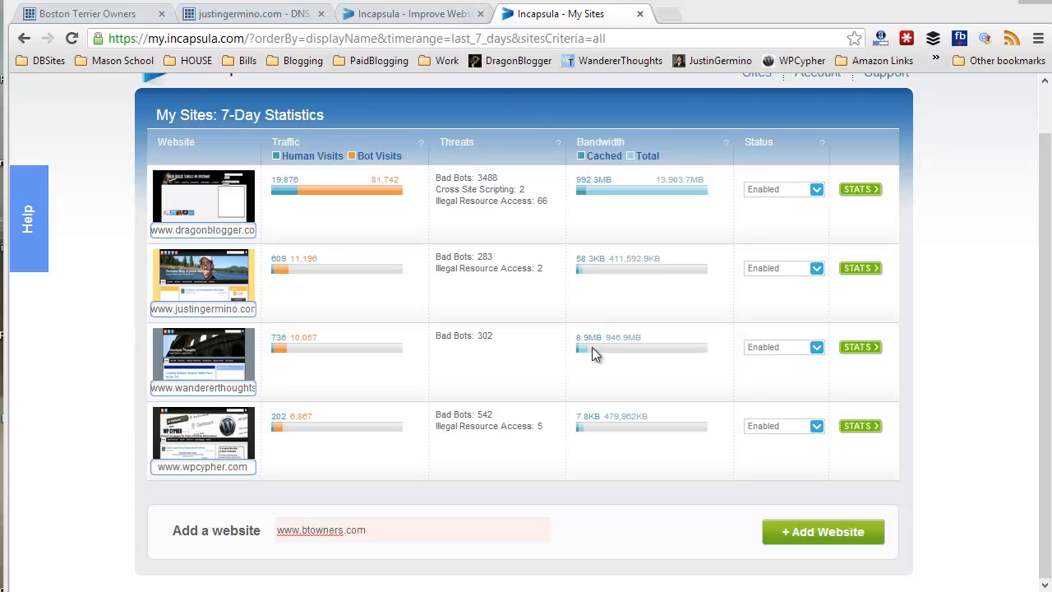
{"action": "mouse_move", "coordinate": [840, 415]}
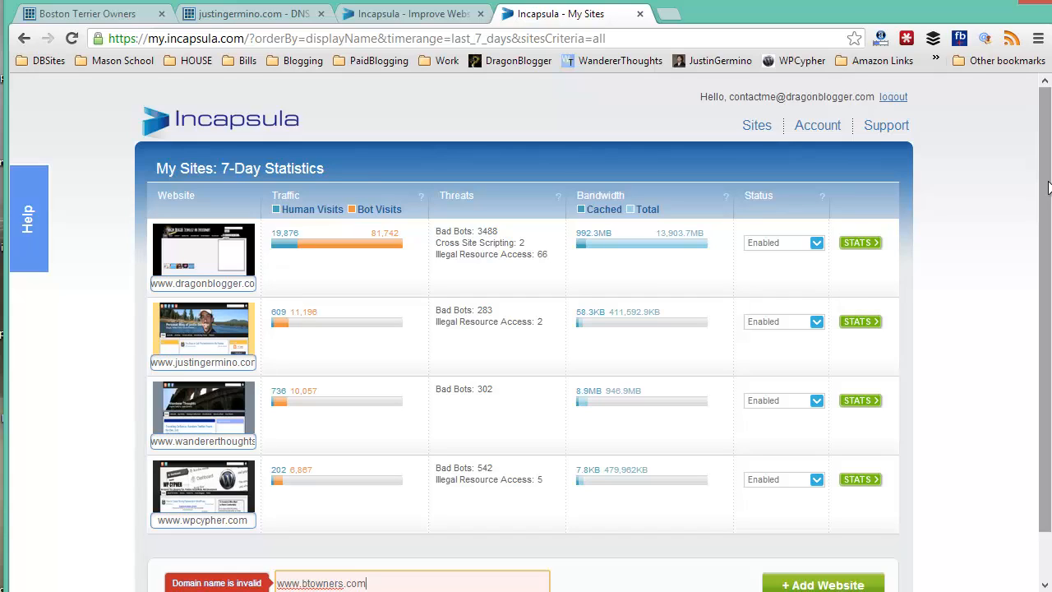
{"action": "mouse_move", "coordinate": [526, 411]}
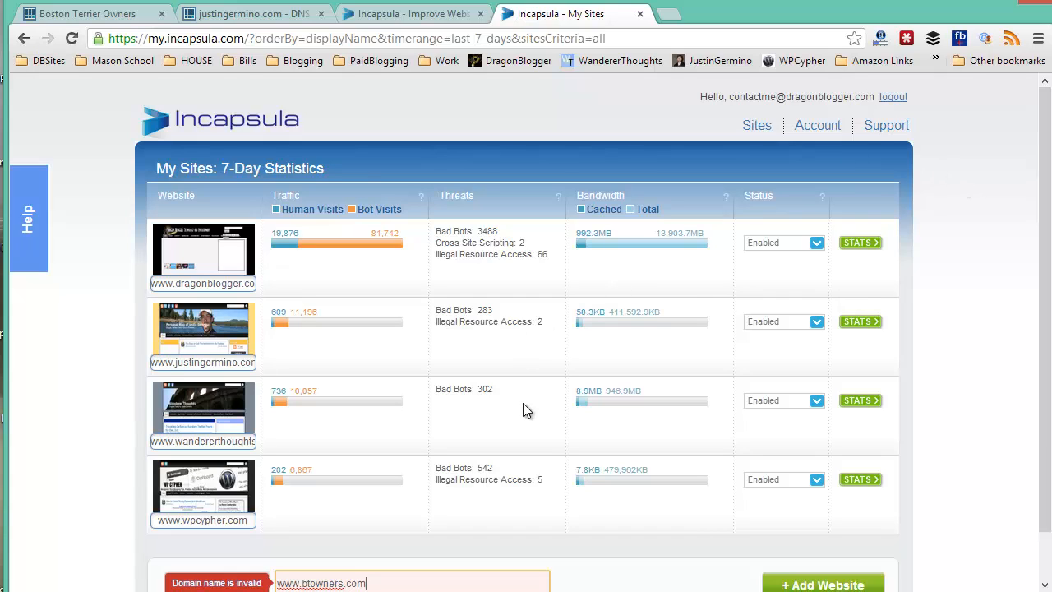
{"action": "scroll", "scroll_direction": "down", "scroll_amount": 3}
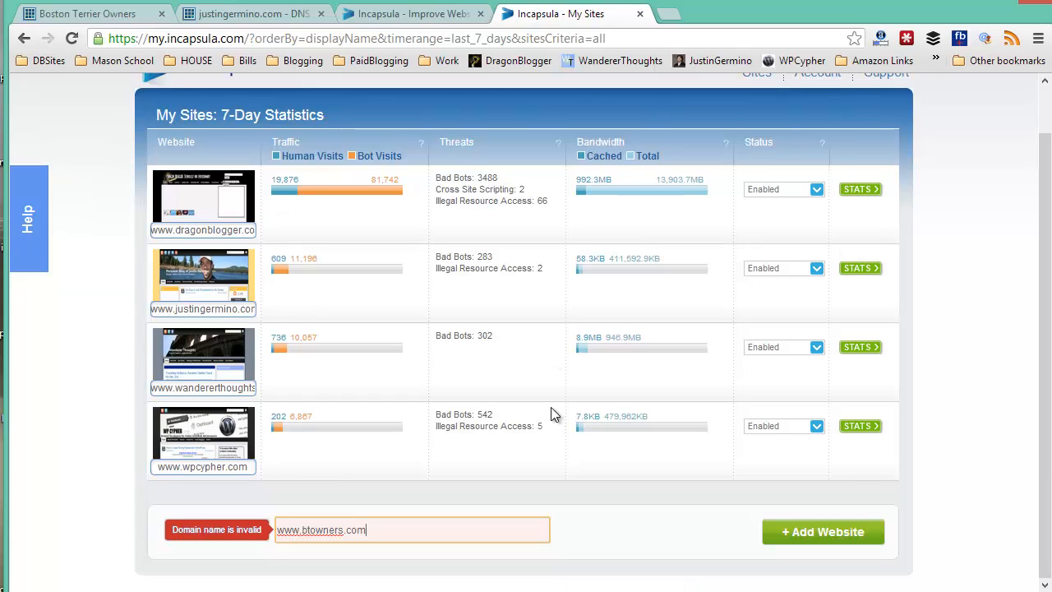
{"action": "mouse_move", "coordinate": [305, 575]}
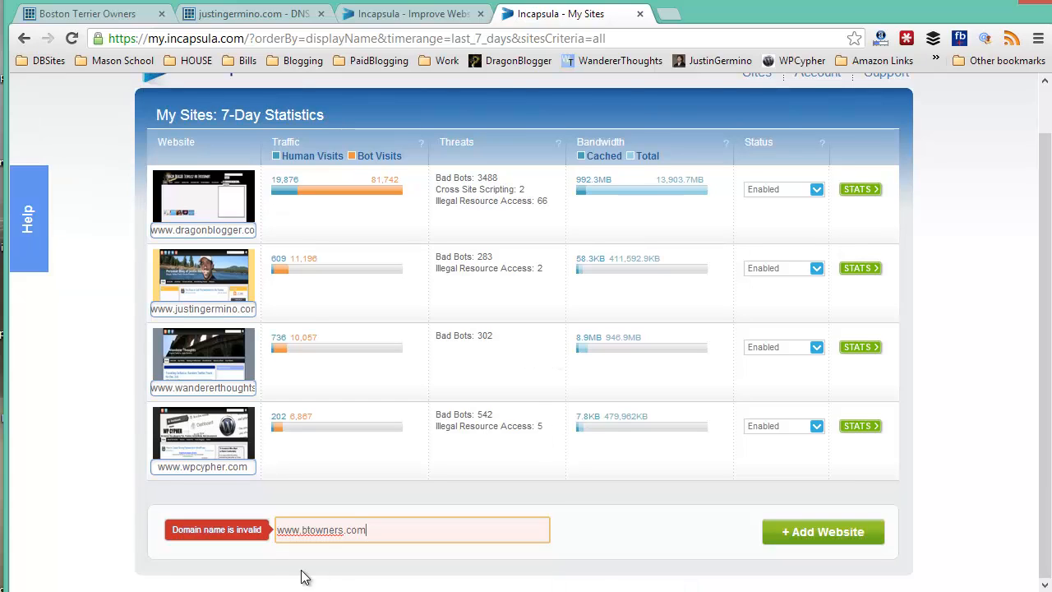
{"action": "mouse_move", "coordinate": [733, 543]}
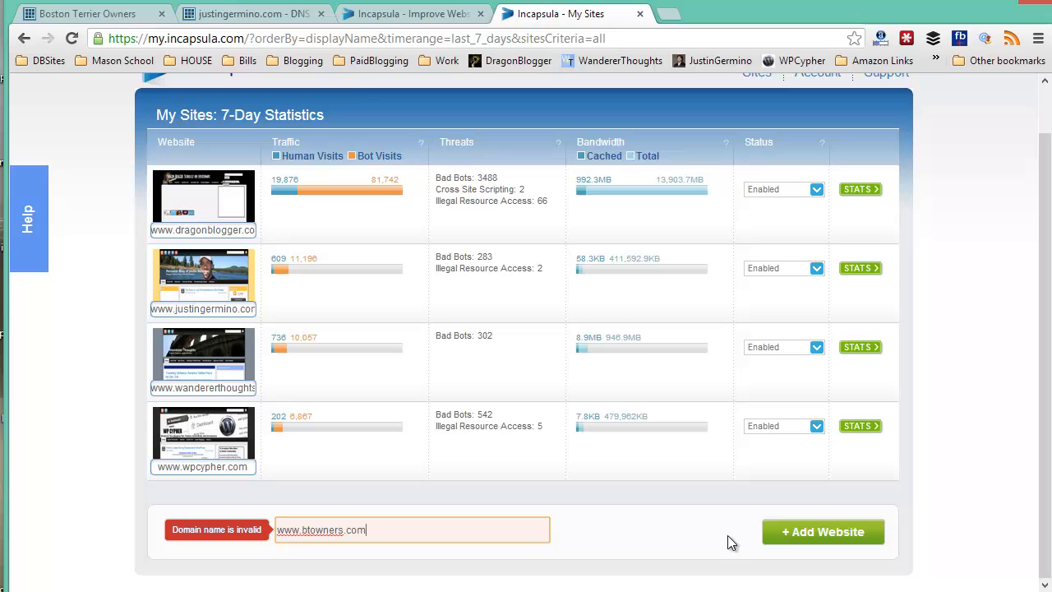
{"action": "mouse_move", "coordinate": [822, 532]}
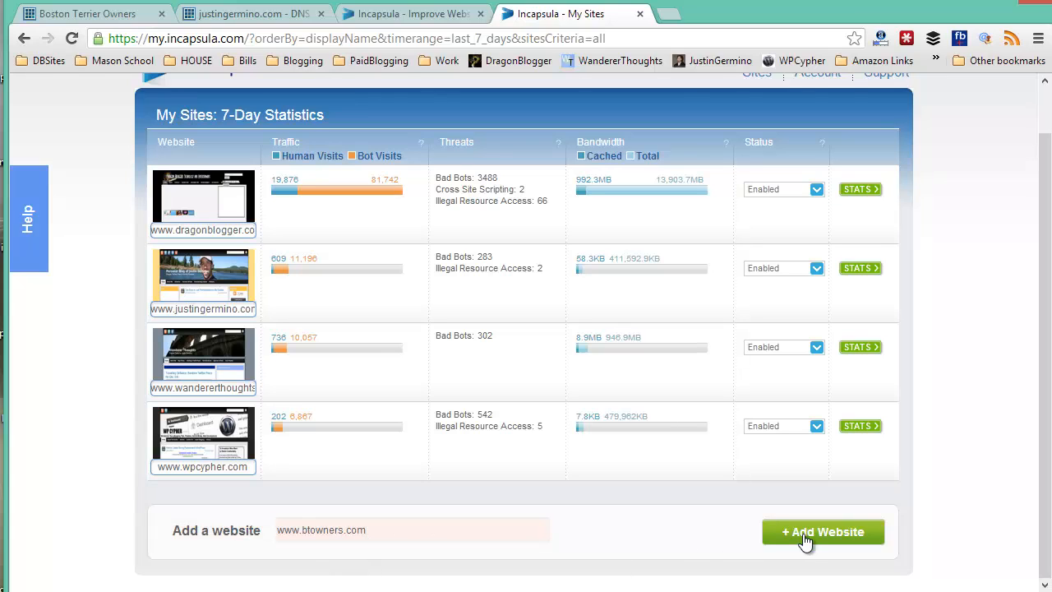
{"action": "left_click", "coordinate": [822, 532]}
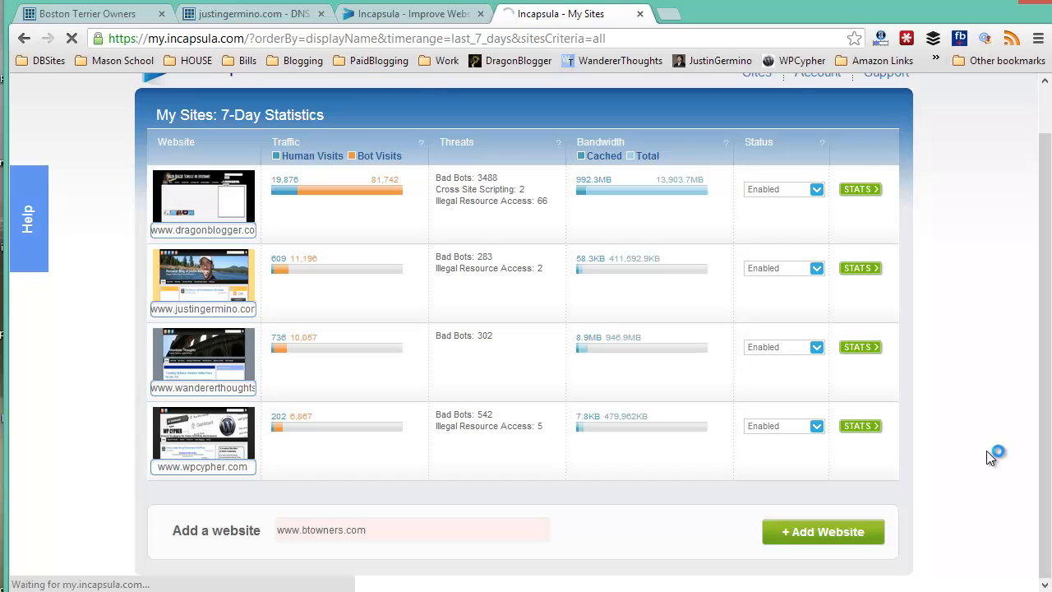
{"action": "left_click", "coordinate": [822, 533]}
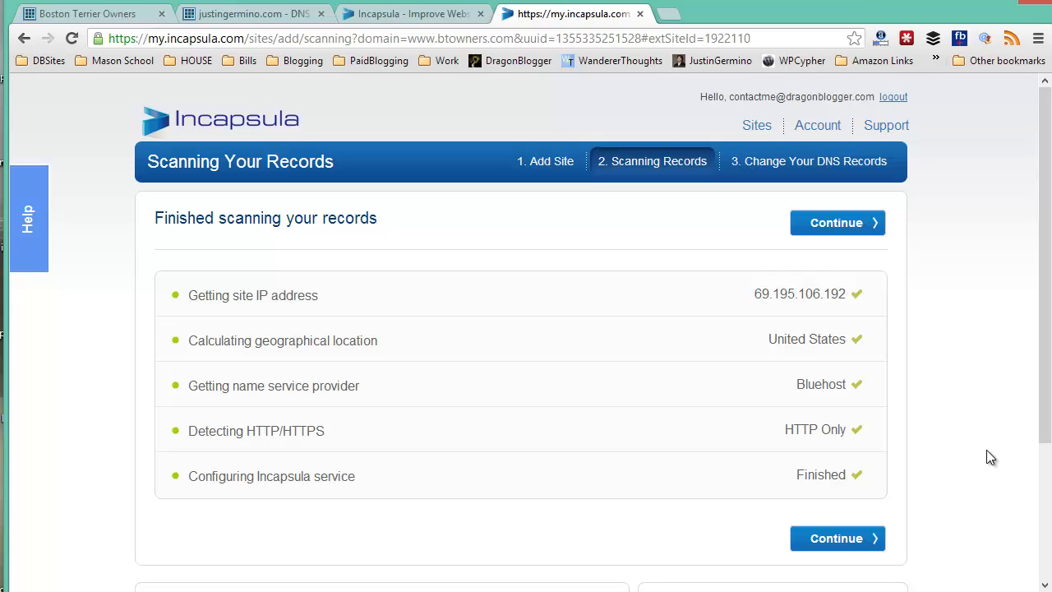
{"action": "mouse_move", "coordinate": [888, 380]}
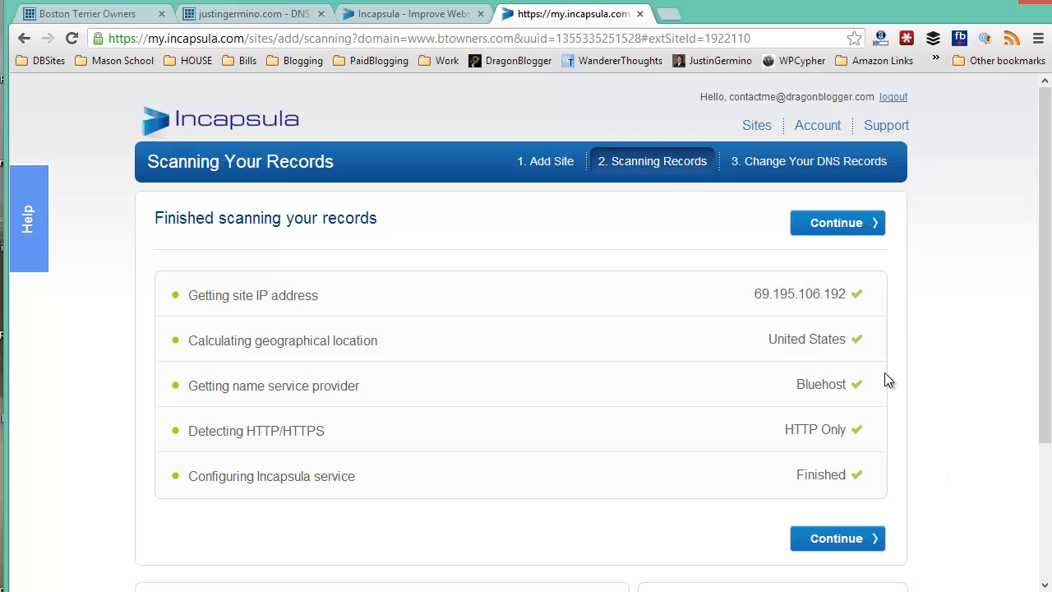
{"action": "mouse_move", "coordinate": [727, 537]}
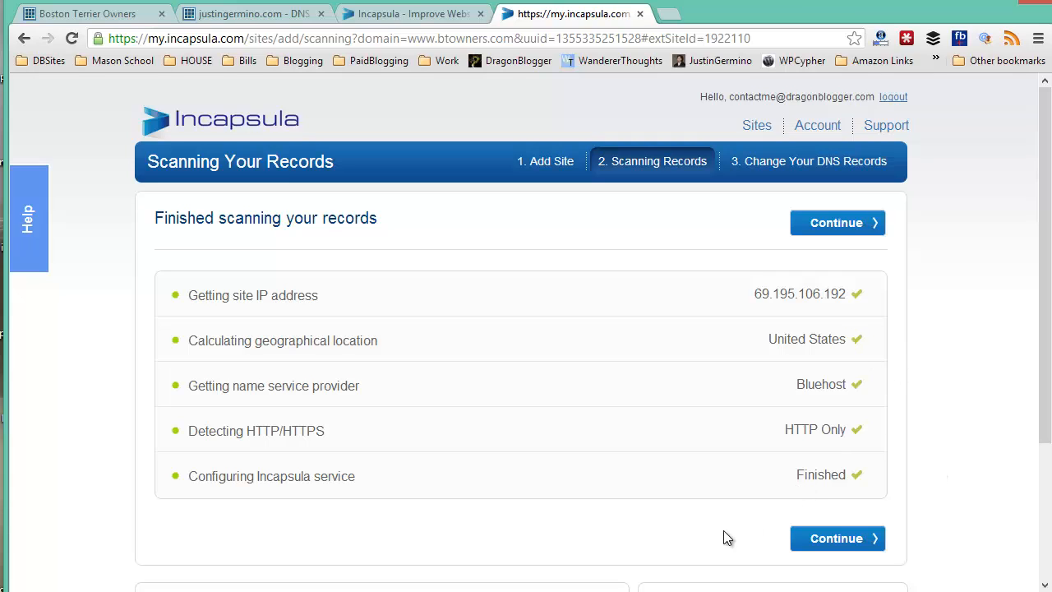
- Continue past the finished record scan for btowners.com
{"action": "left_click", "coordinate": [836, 540]}
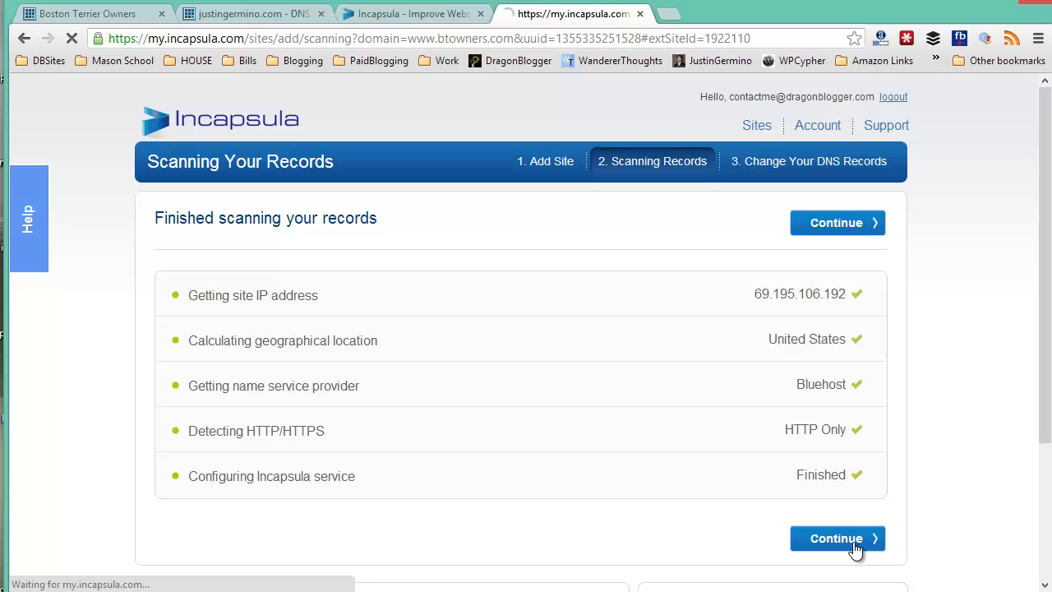
- Reach step 3, Change Your DNS Records, listing the A and CNAME values
{"action": "left_click", "coordinate": [835, 540]}
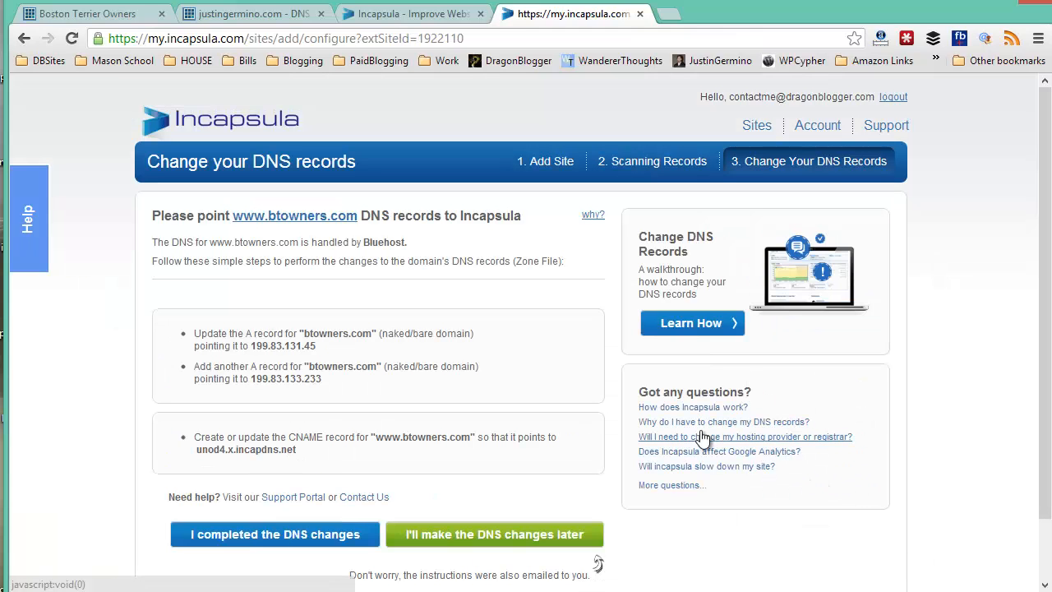
{"action": "mouse_move", "coordinate": [551, 411]}
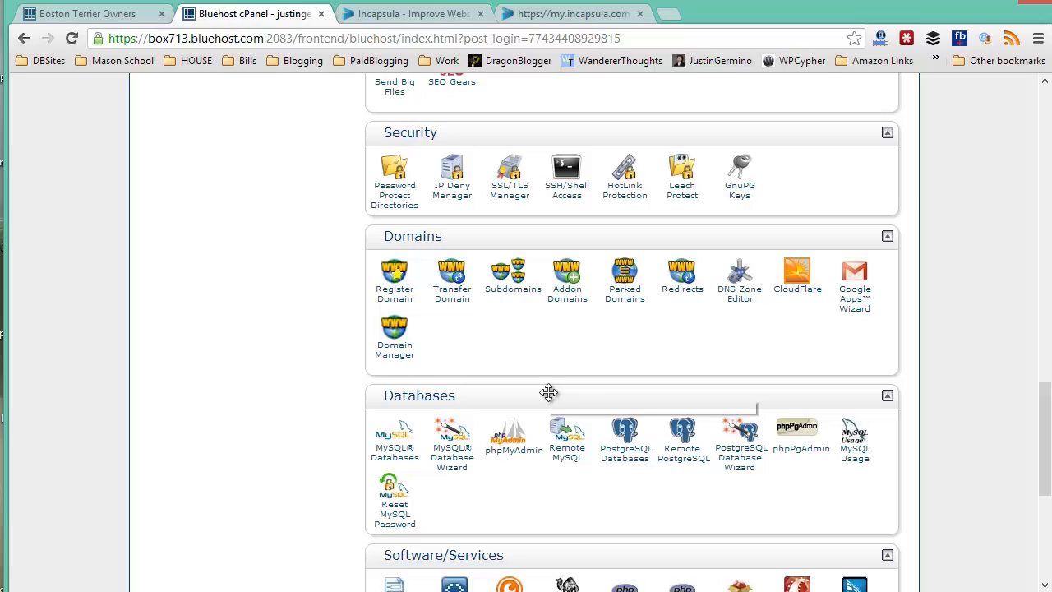
{"action": "mouse_move", "coordinate": [1023, 258]}
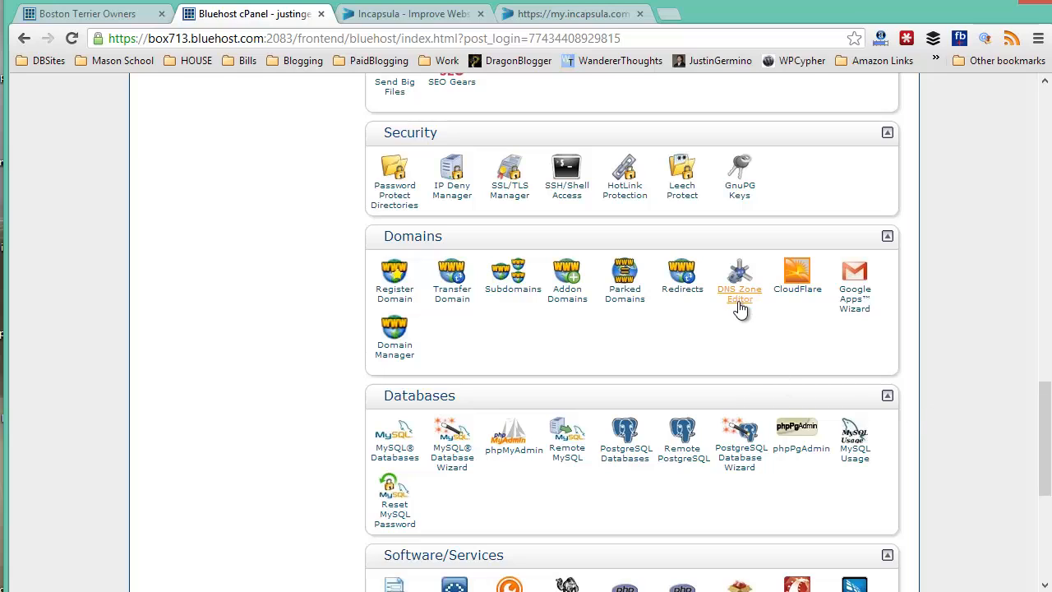
- Launch the DNS Zone Editor for btowners.com from cPanel's Domains section
{"action": "left_click", "coordinate": [739, 276]}
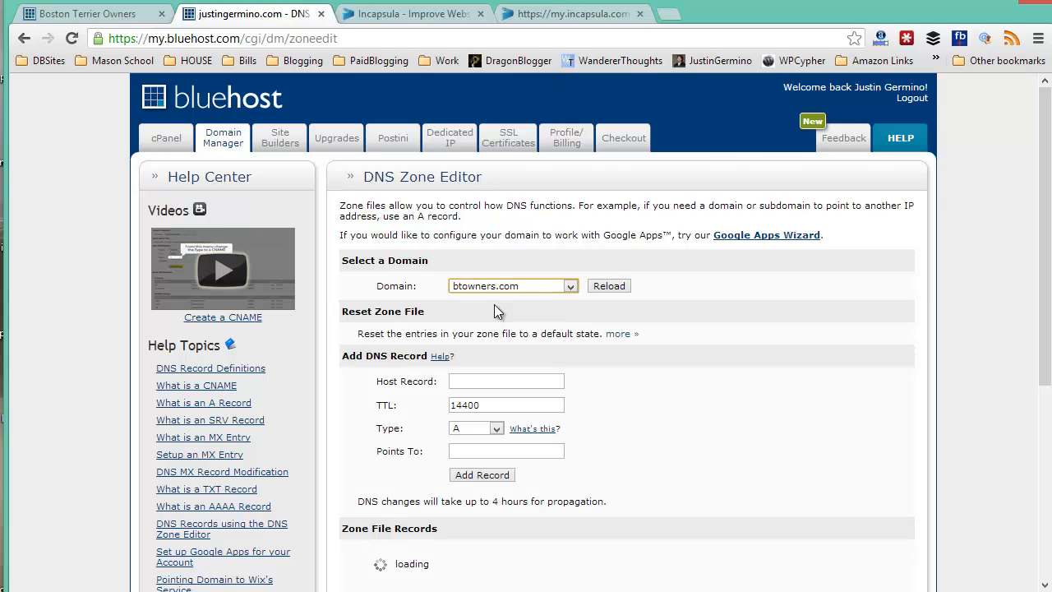
- Add an A record for host btowners.com pointing to 199.83.131.45
{"action": "scroll", "scroll_direction": "down", "scroll_amount": 3}
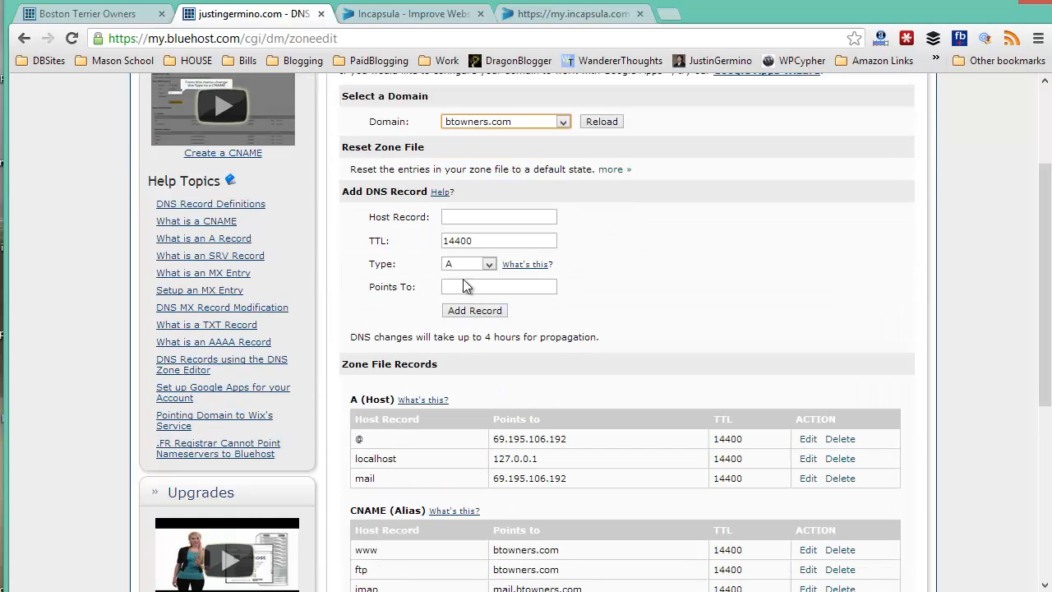
{"action": "left_click", "coordinate": [572, 14]}
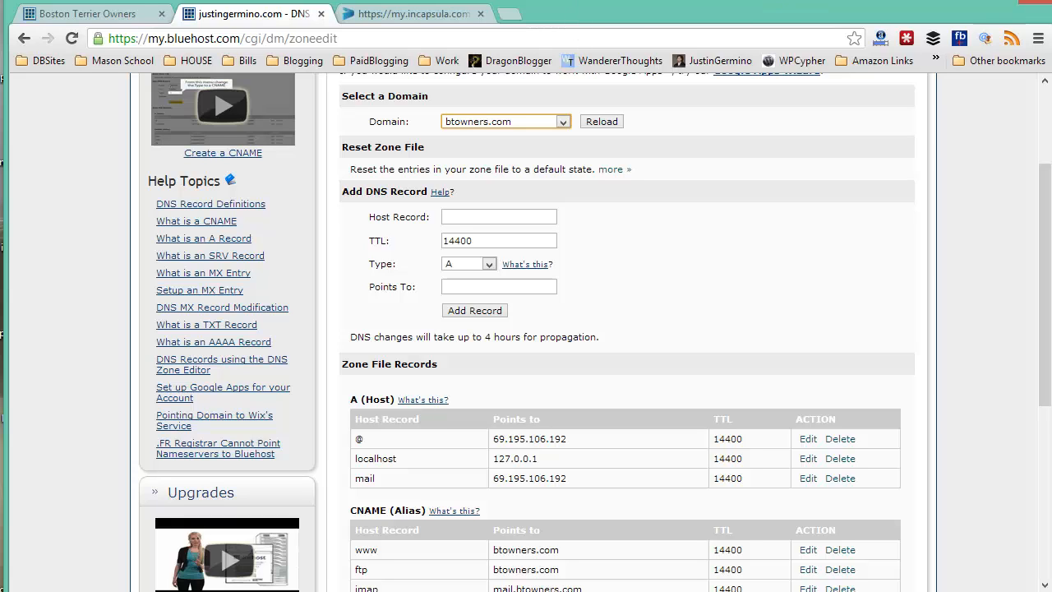
{"action": "type", "text": "b"}
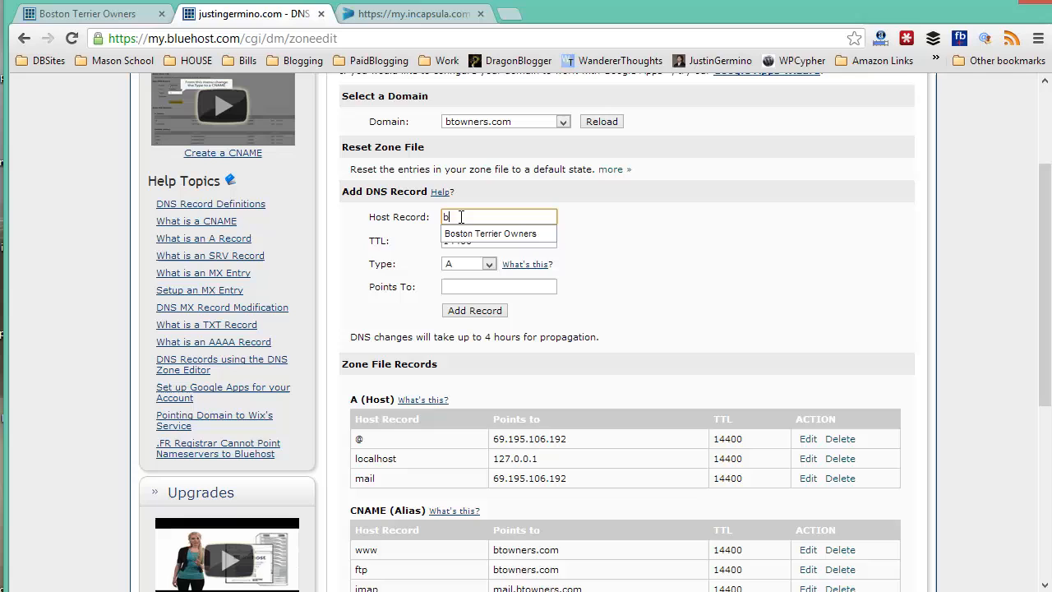
{"action": "type", "text": "towners.com"}
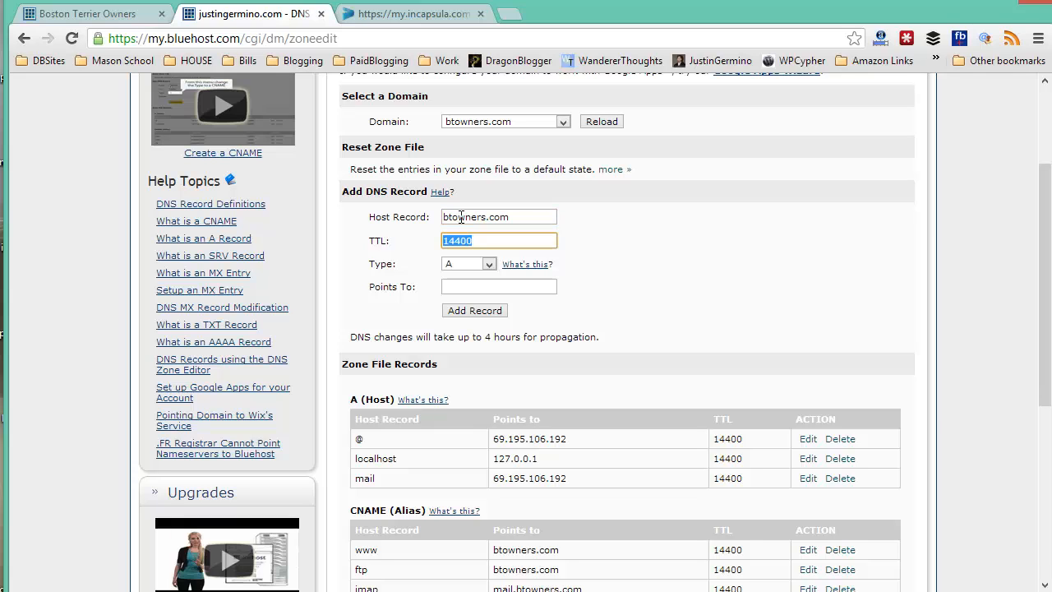
{"action": "type", "text": "199.83.131.45"}
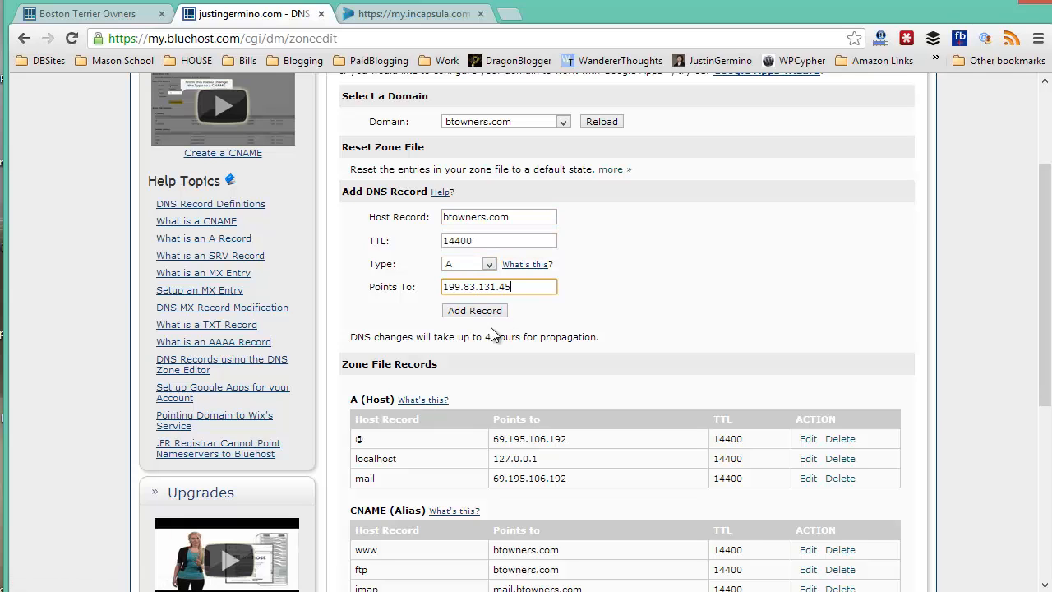
{"action": "left_click", "coordinate": [473, 309]}
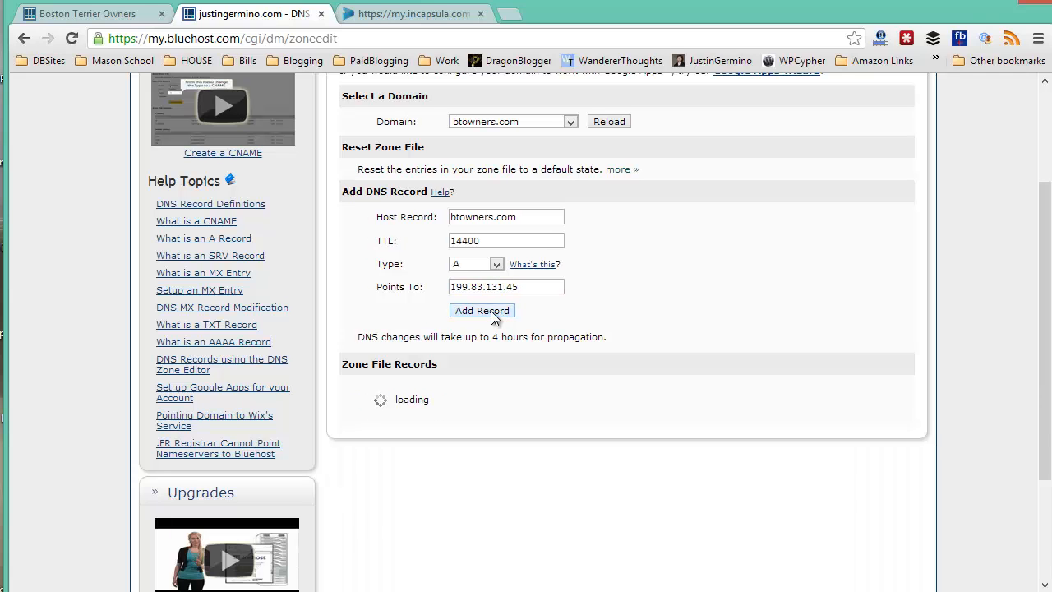
- Add a second A record for btowners.com pointing to 199.83.133.233
{"action": "left_click", "coordinate": [411, 13]}
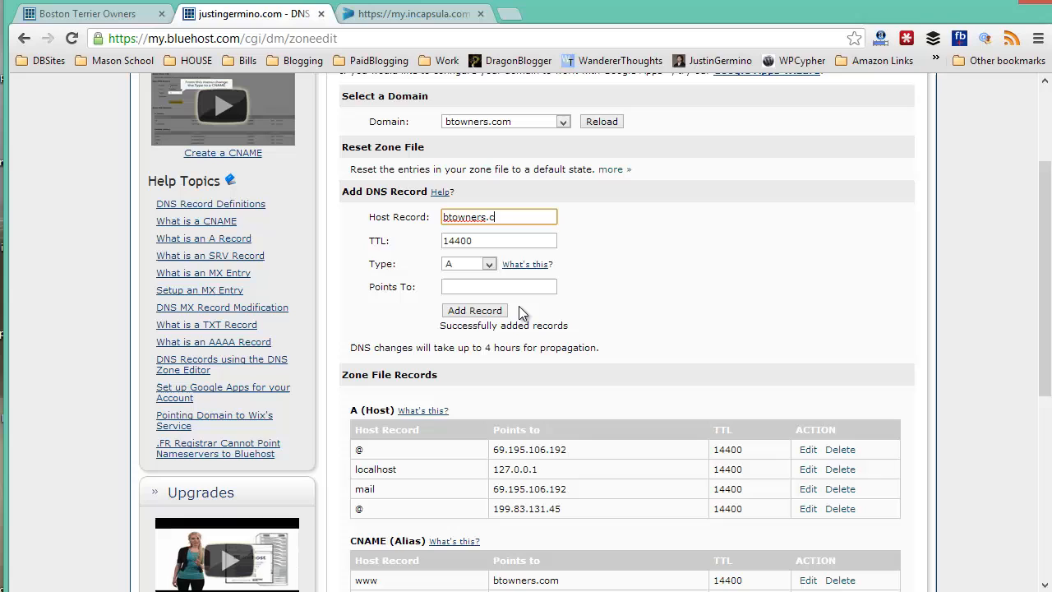
{"action": "type", "text": "199.83.133.233"}
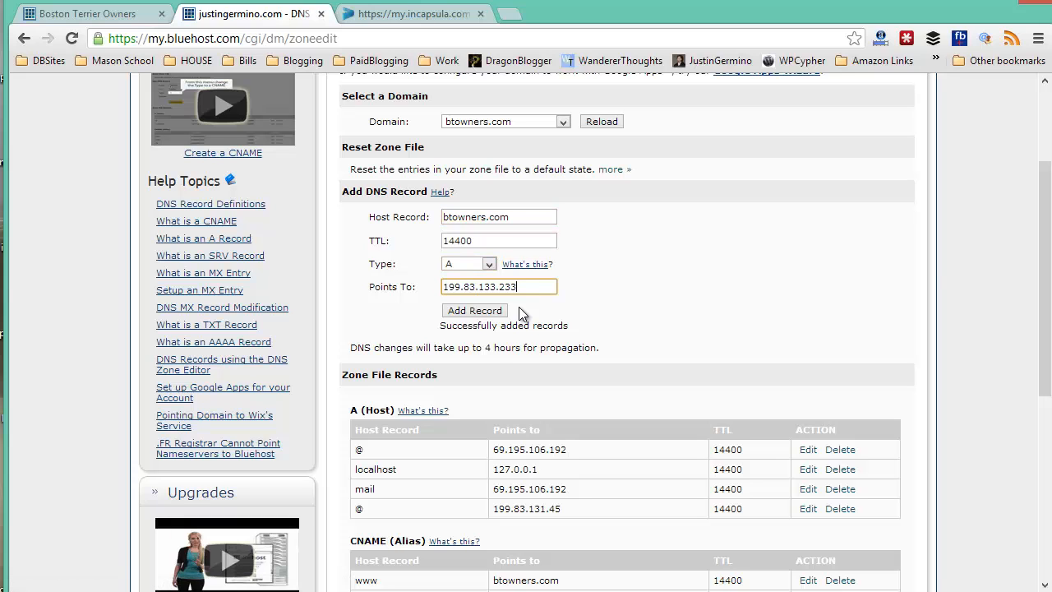
{"action": "left_click", "coordinate": [474, 310]}
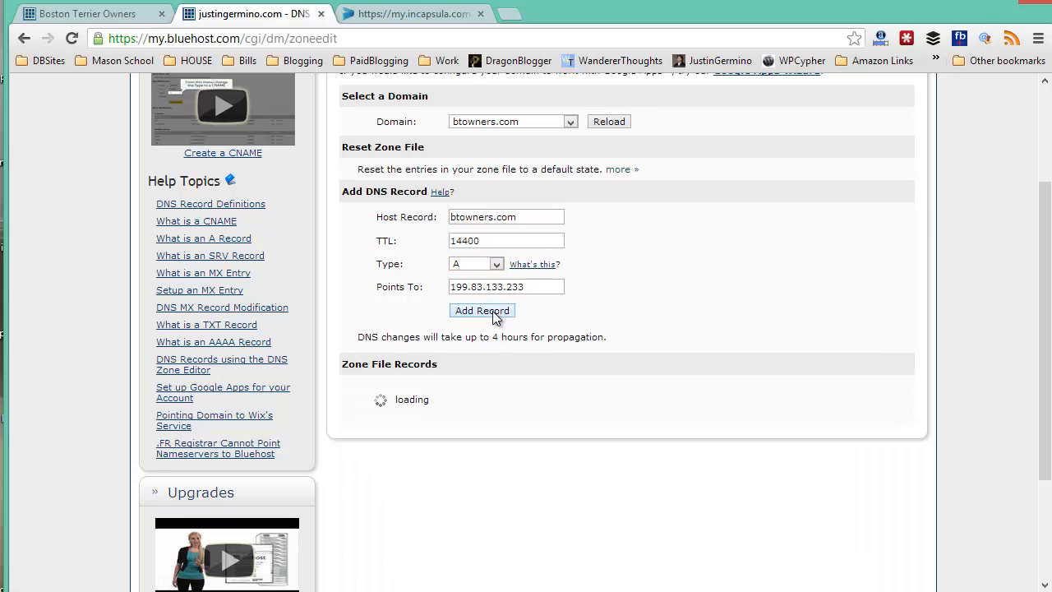
{"action": "left_click", "coordinate": [474, 309]}
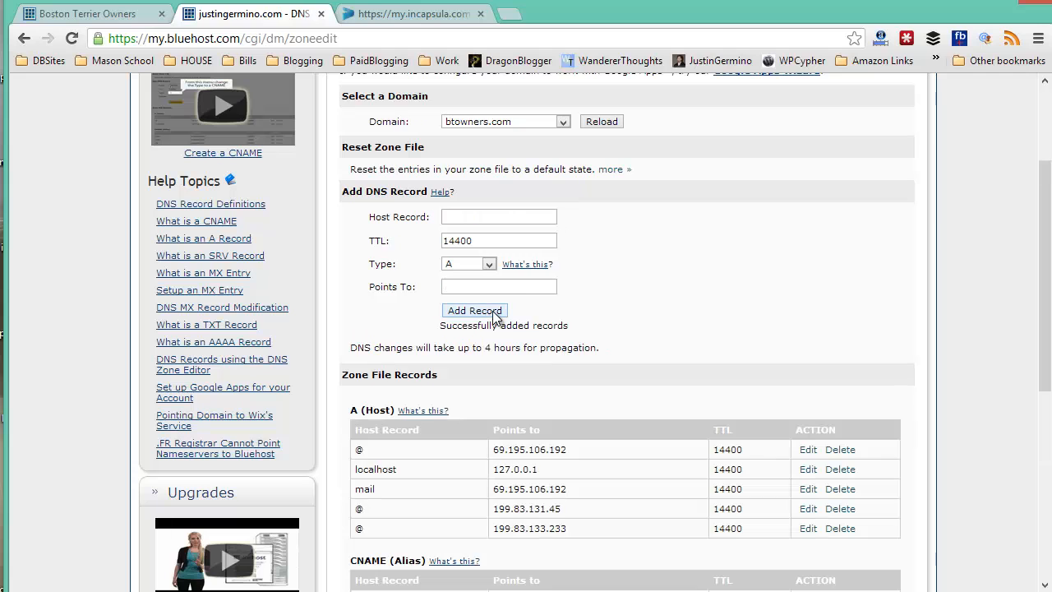
- Delete the old @ A record pointing to 69.195.106.192
{"action": "scroll", "scroll_direction": "down", "scroll_amount": 3}
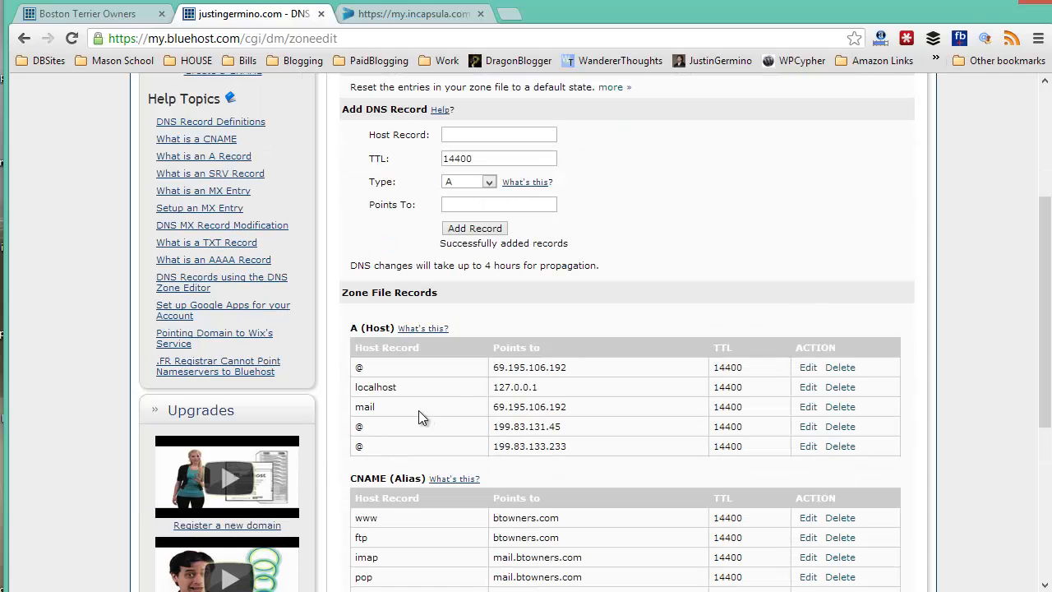
{"action": "mouse_move", "coordinate": [579, 376]}
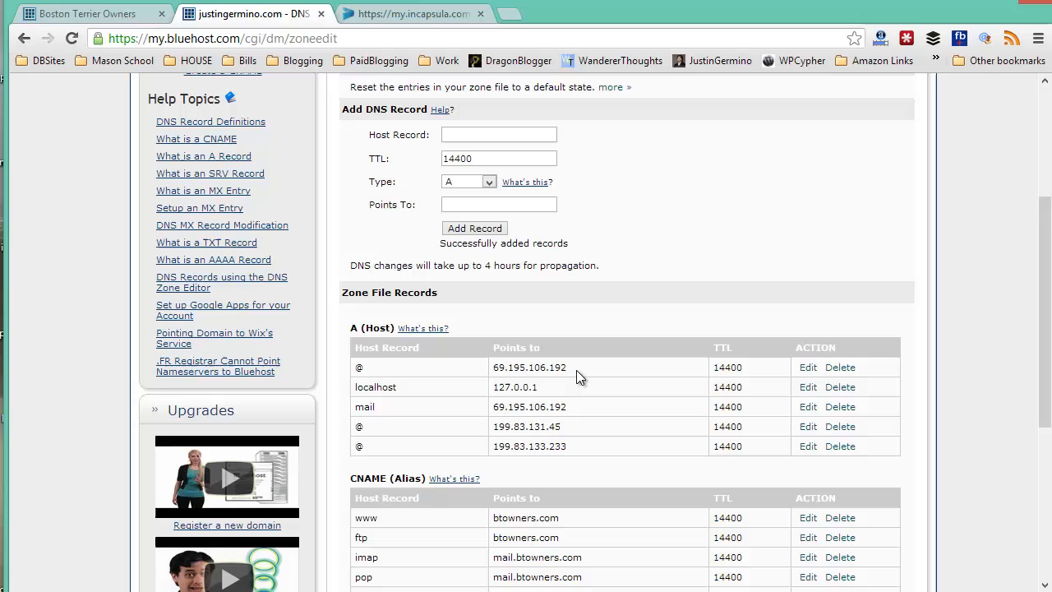
{"action": "mouse_move", "coordinate": [848, 375]}
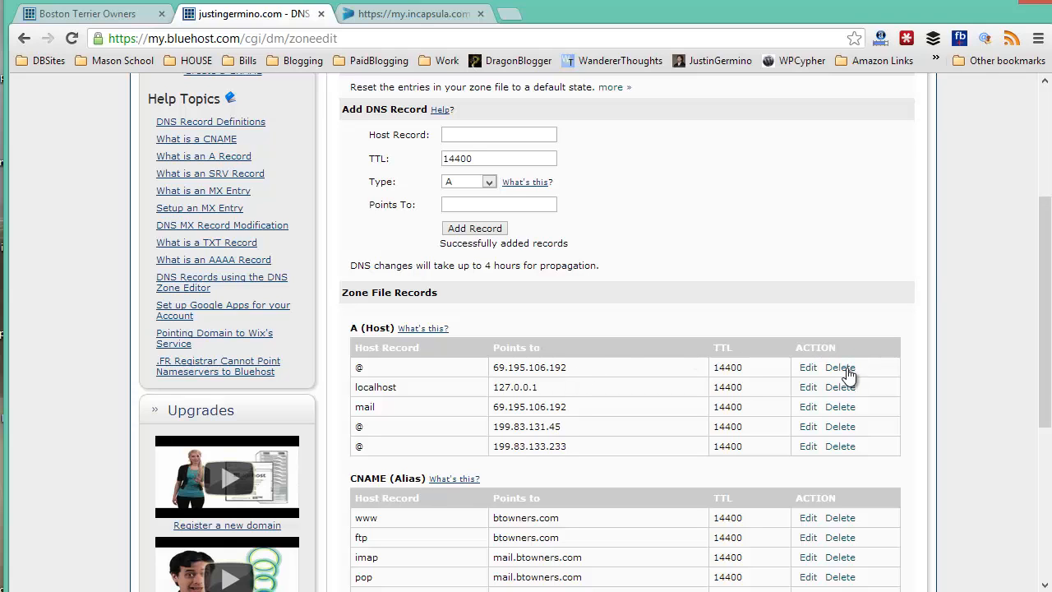
{"action": "left_click", "coordinate": [840, 368]}
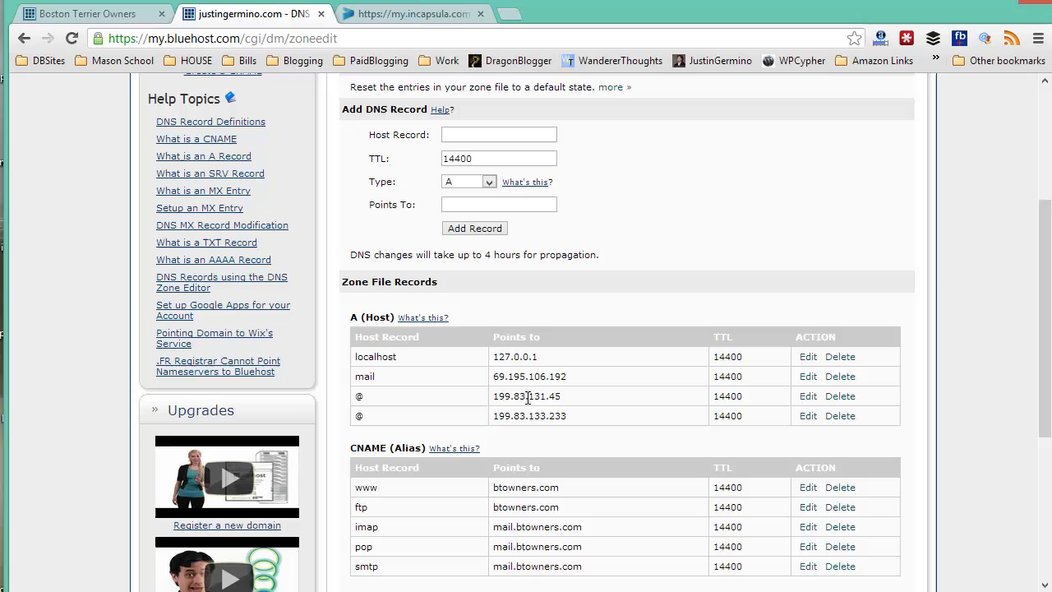
{"action": "mouse_move", "coordinate": [579, 410]}
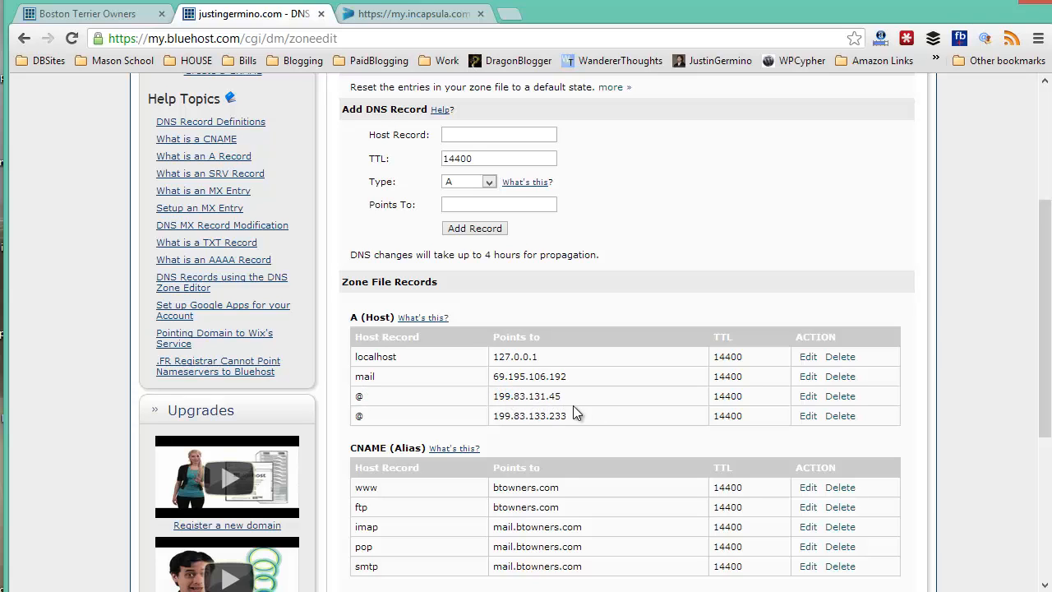
- Verify the A records against Incapsula's instructions and copy the CNAME target unod4.x.incapdns.net
{"action": "left_click", "coordinate": [411, 13]}
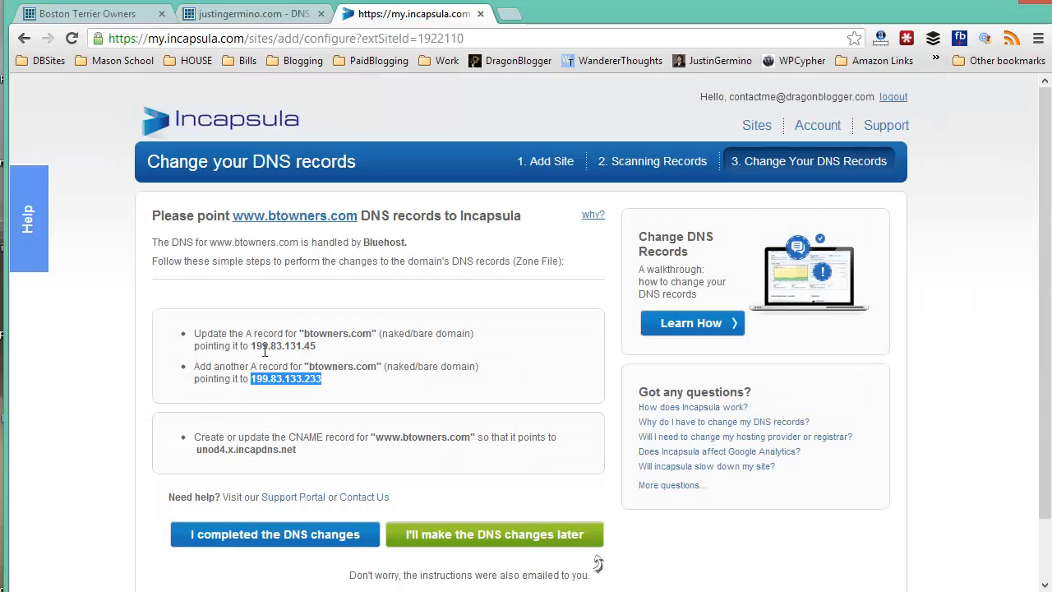
{"action": "mouse_move", "coordinate": [278, 24]}
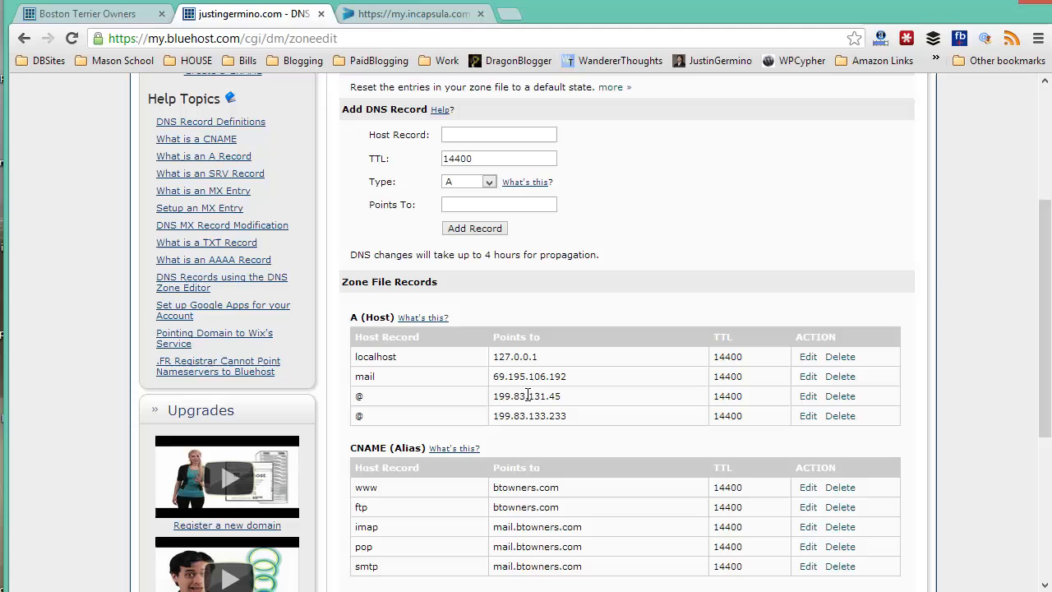
{"action": "left_click", "coordinate": [411, 13]}
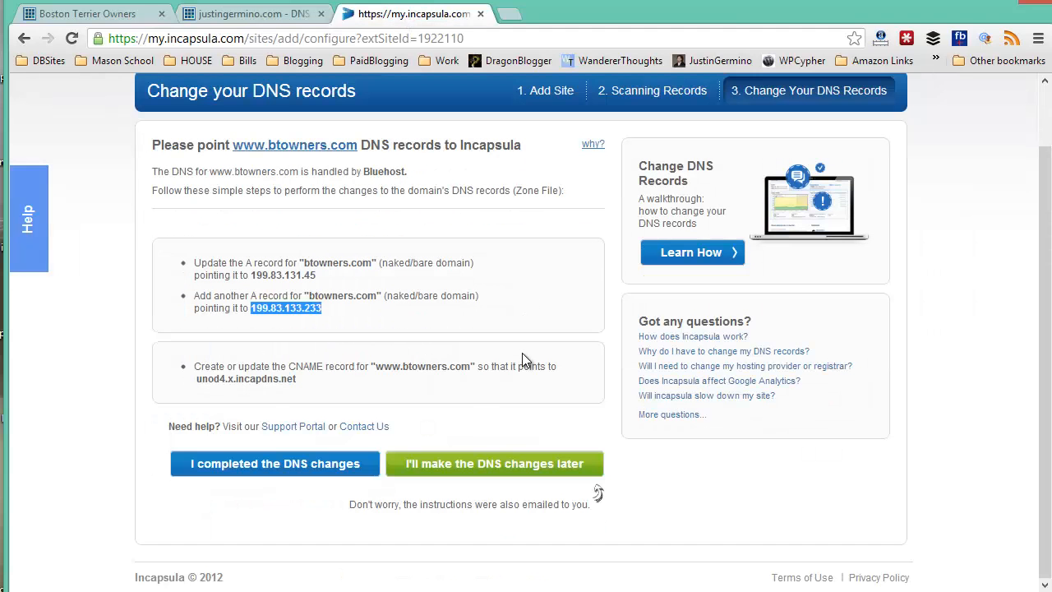
{"action": "mouse_move", "coordinate": [430, 393]}
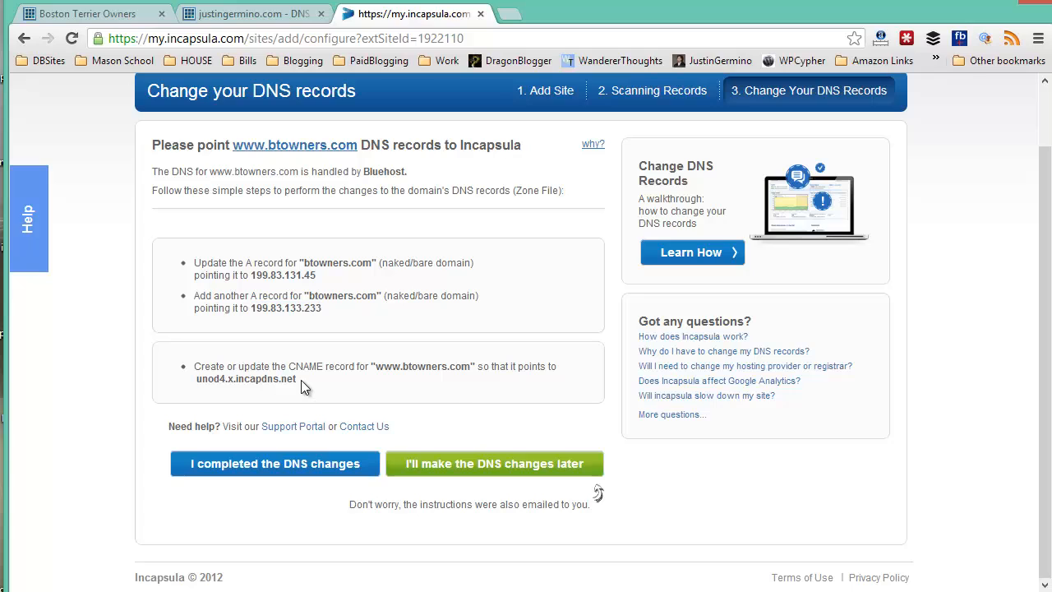
{"action": "double_click", "coordinate": [244, 378]}
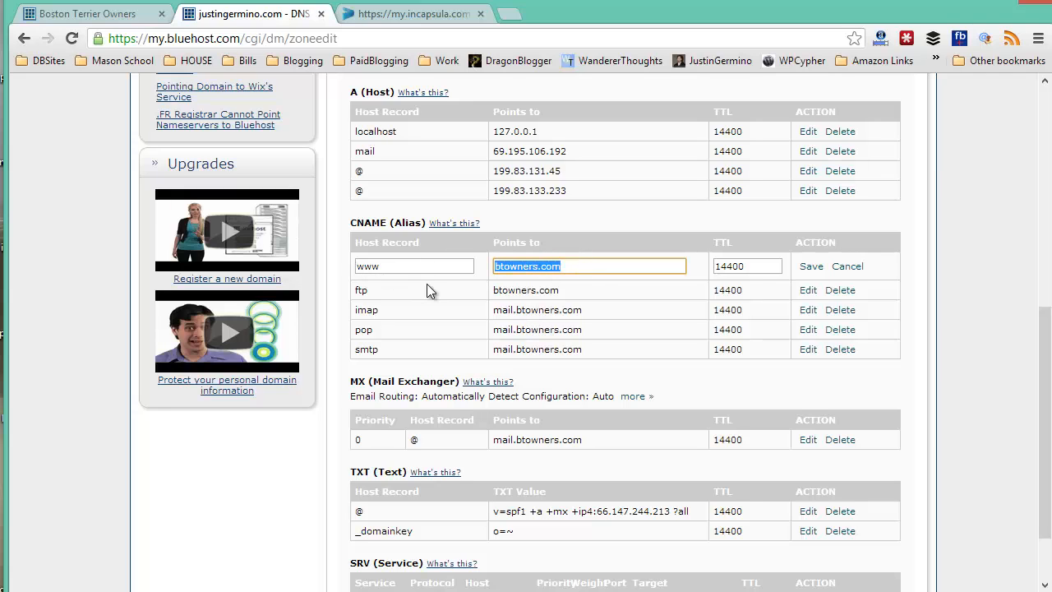
- Save the www CNAME record pointing to unod4.x.incapdns.net and return to Incapsula
{"action": "type", "text": "unod4.x.incapdns.net"}
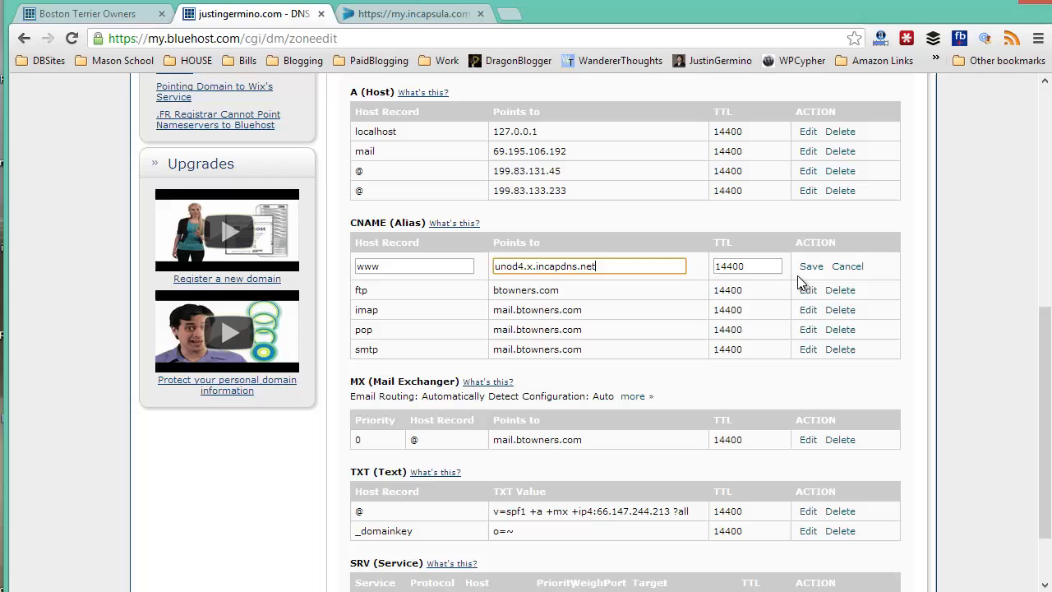
{"action": "left_click", "coordinate": [811, 267]}
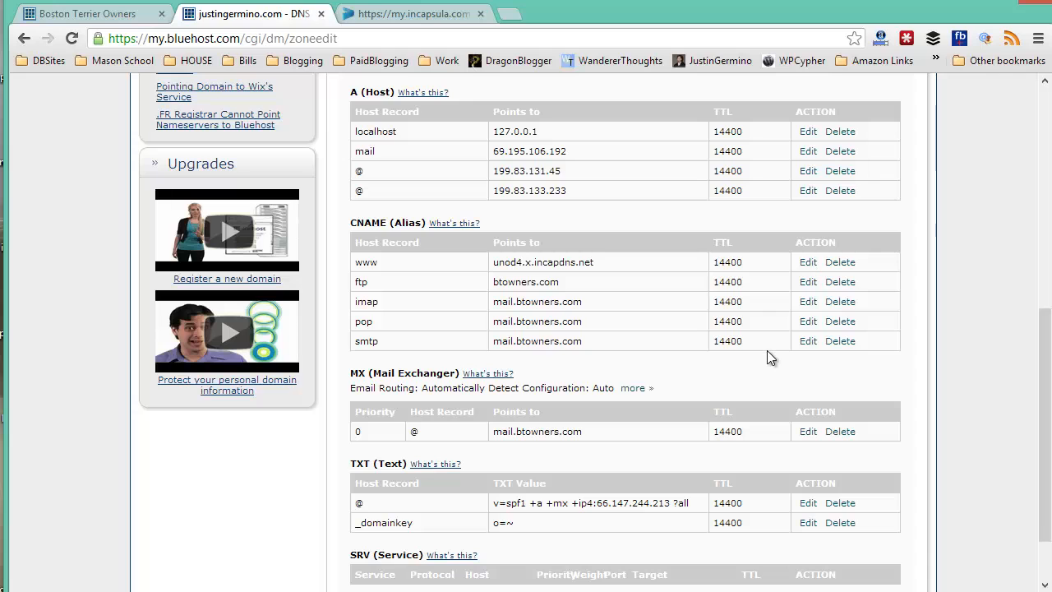
{"action": "left_click", "coordinate": [411, 14]}
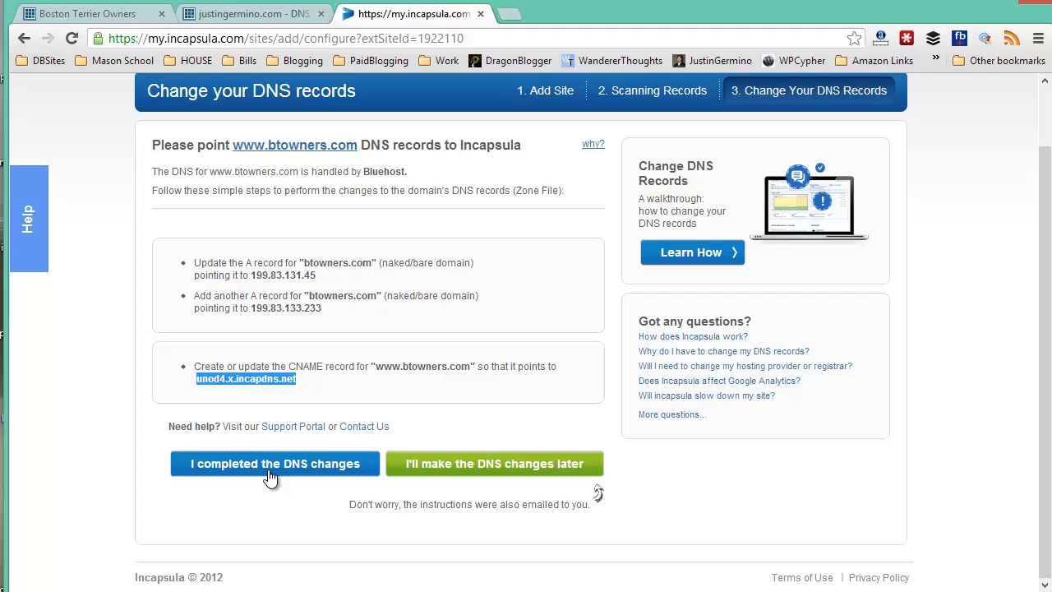
- Mark 'I completed the DNS changes' and view the My Sites 7-Day Statistics list
{"action": "left_click", "coordinate": [275, 463]}
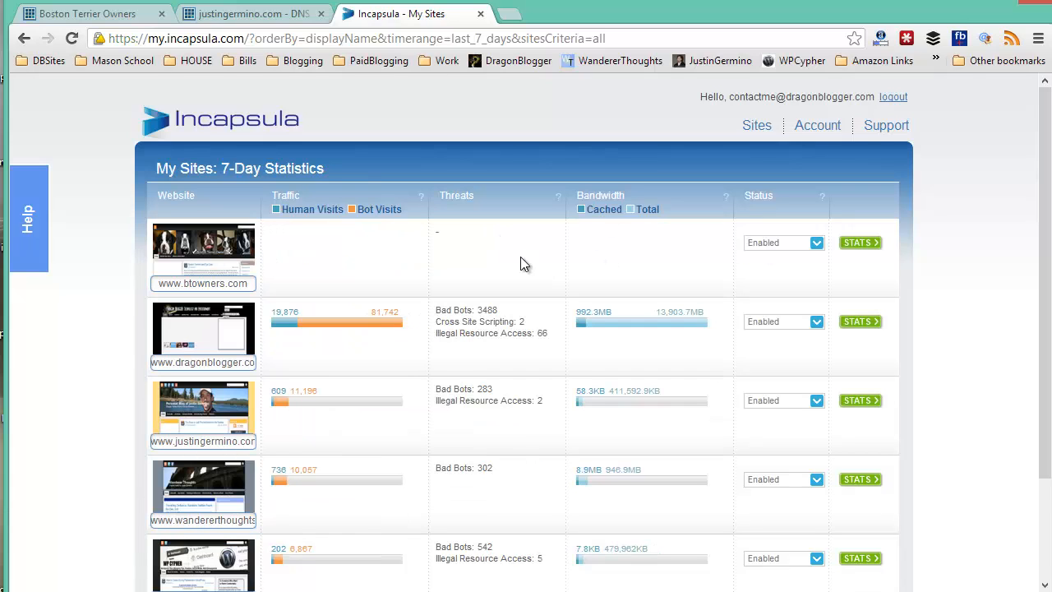
{"action": "mouse_move", "coordinate": [500, 256]}
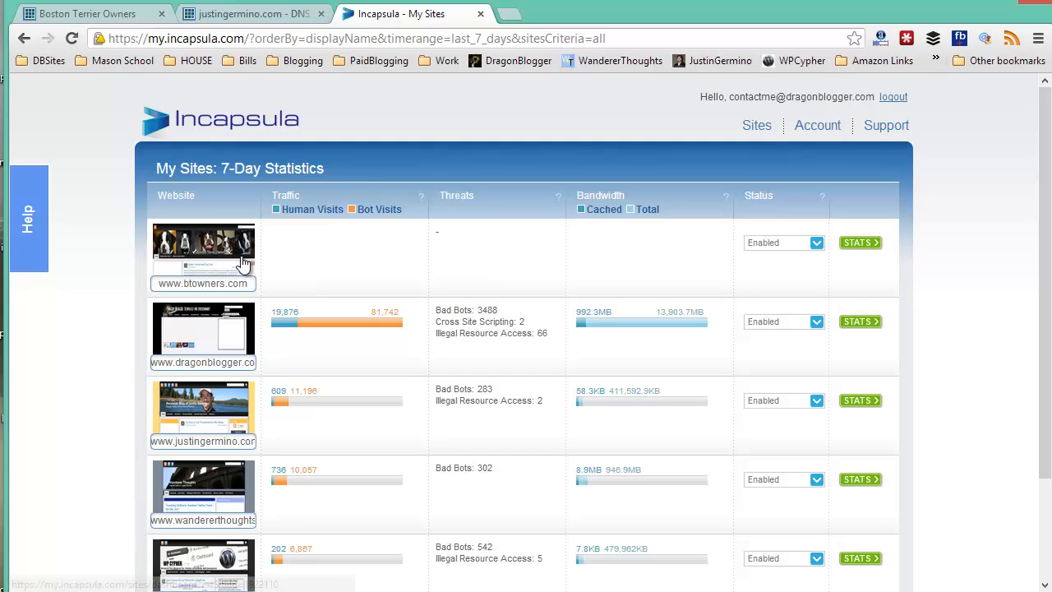
{"action": "mouse_move", "coordinate": [411, 253]}
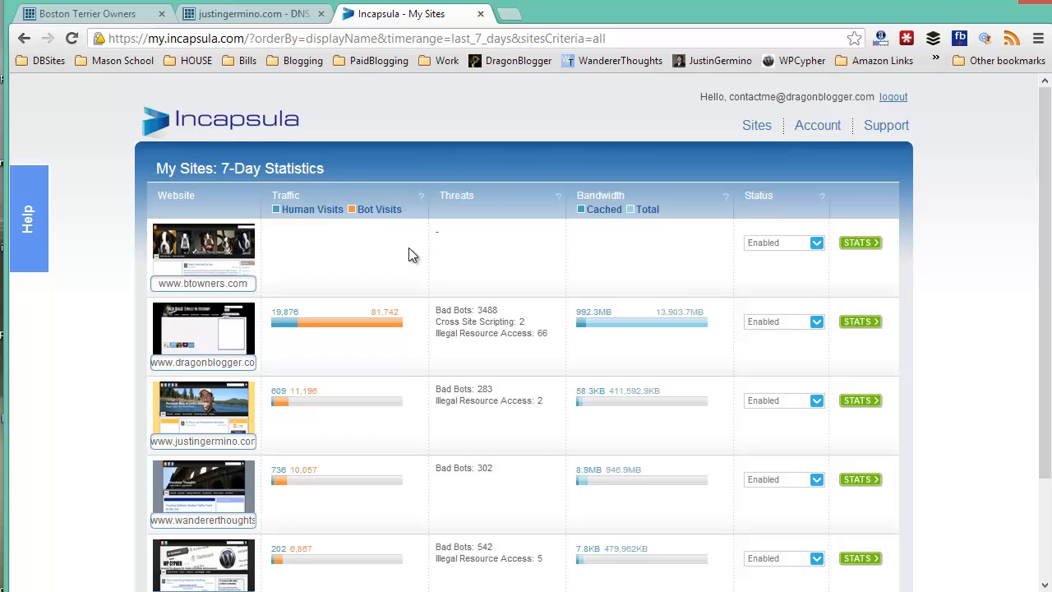
{"action": "mouse_move", "coordinate": [611, 259]}
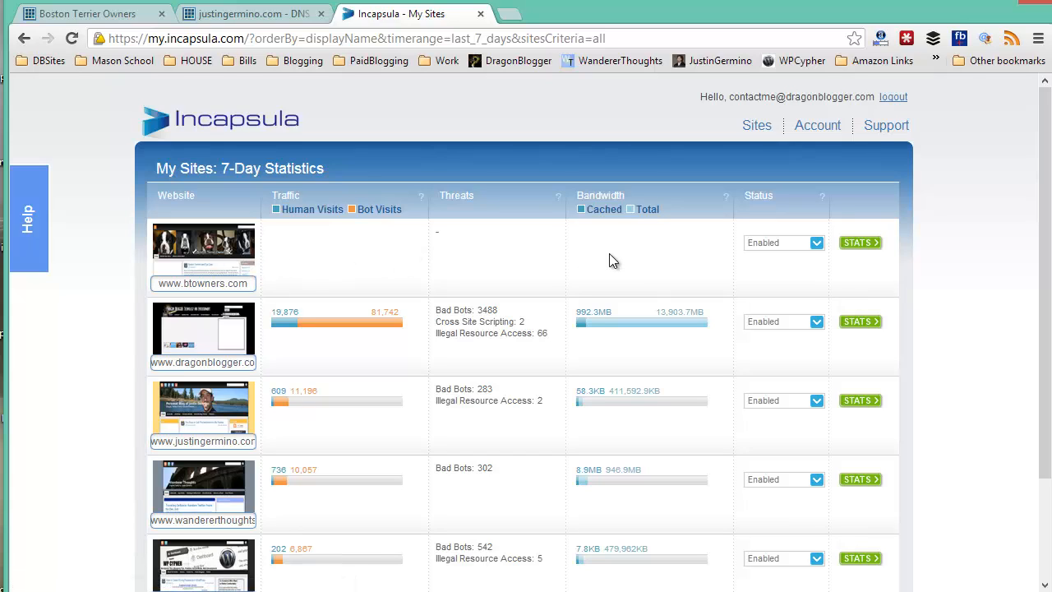
{"action": "mouse_move", "coordinate": [397, 266]}
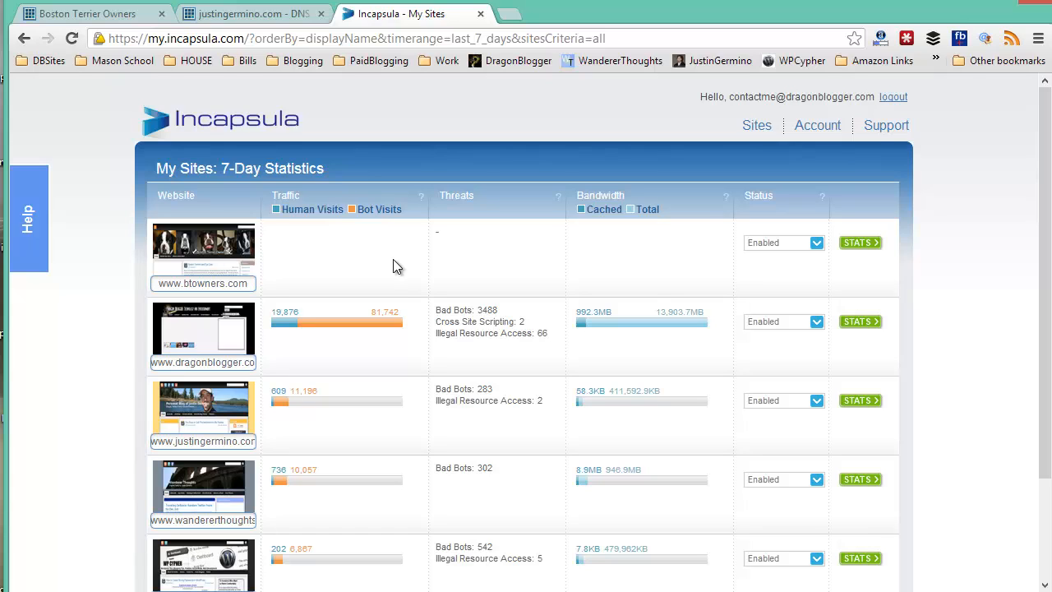
{"action": "scroll", "scroll_direction": "down", "scroll_amount": 3}
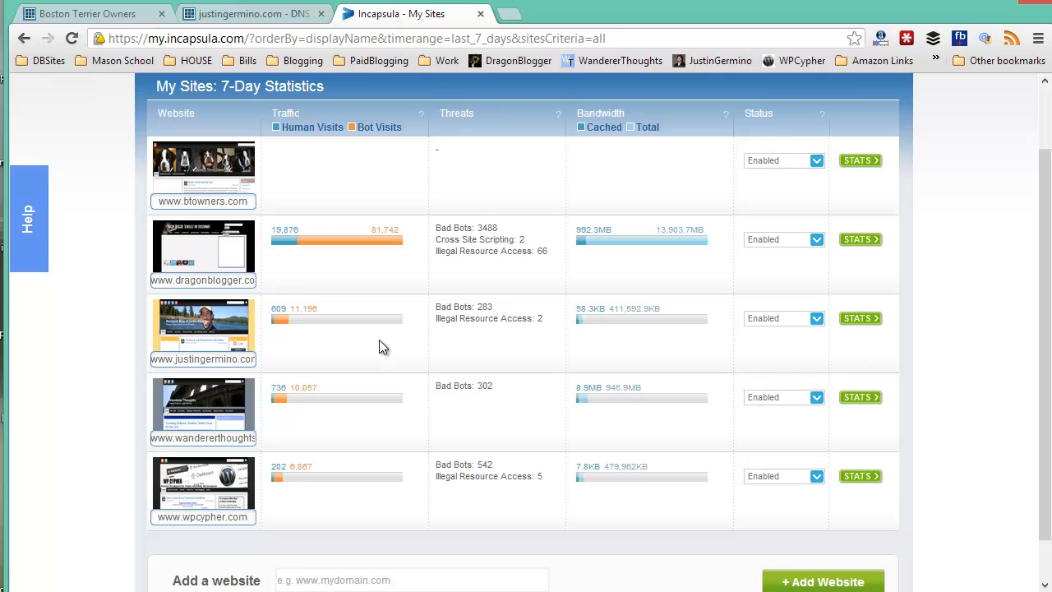
{"action": "mouse_move", "coordinate": [378, 321]}
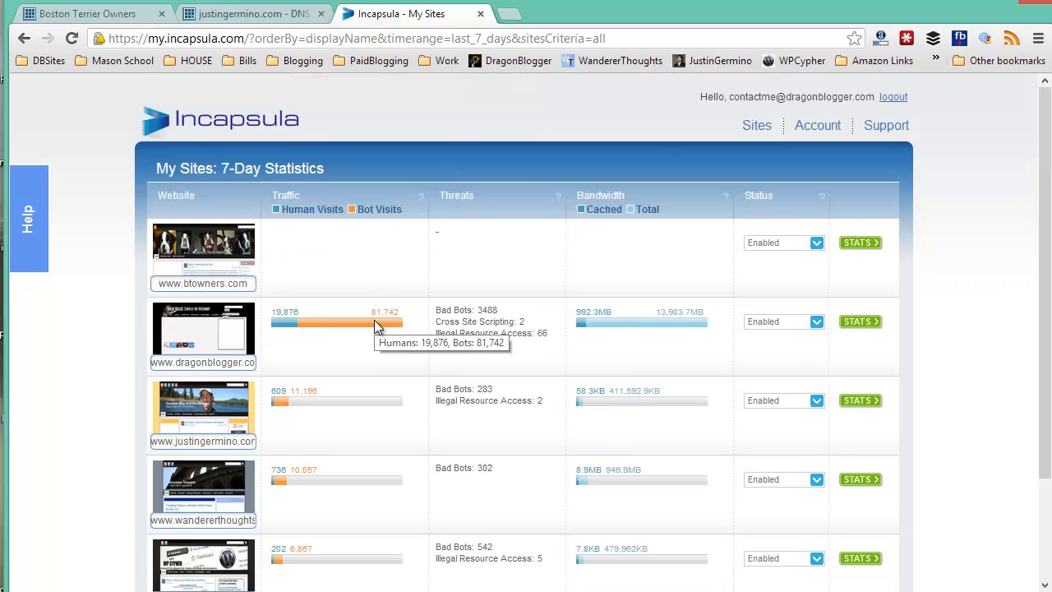
- View the btowners.com dashboard, which shows zero traffic and no visit data yet
{"action": "left_click", "coordinate": [861, 243]}
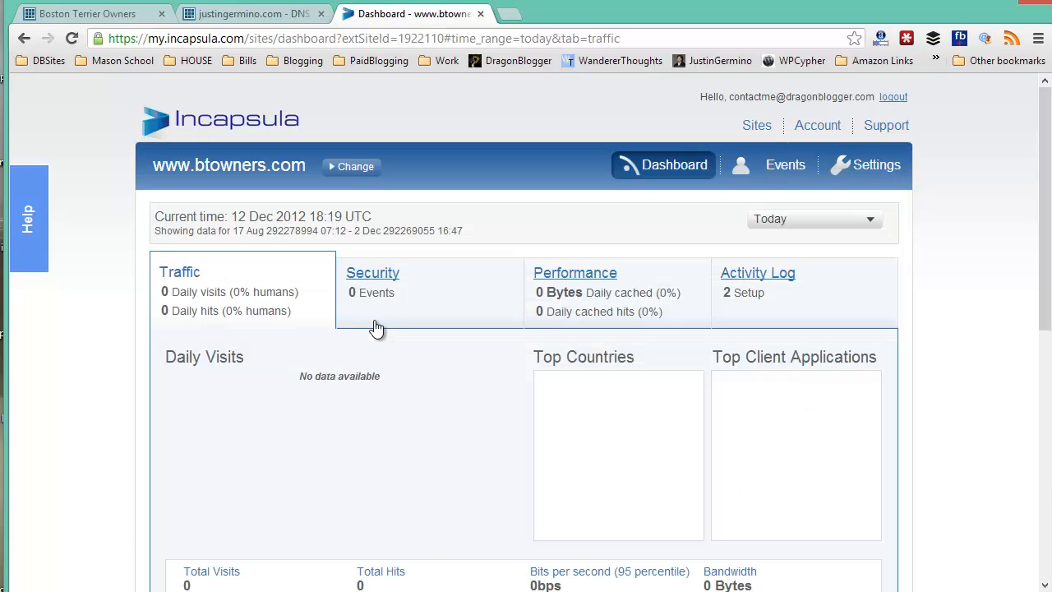
{"action": "mouse_move", "coordinate": [253, 332]}
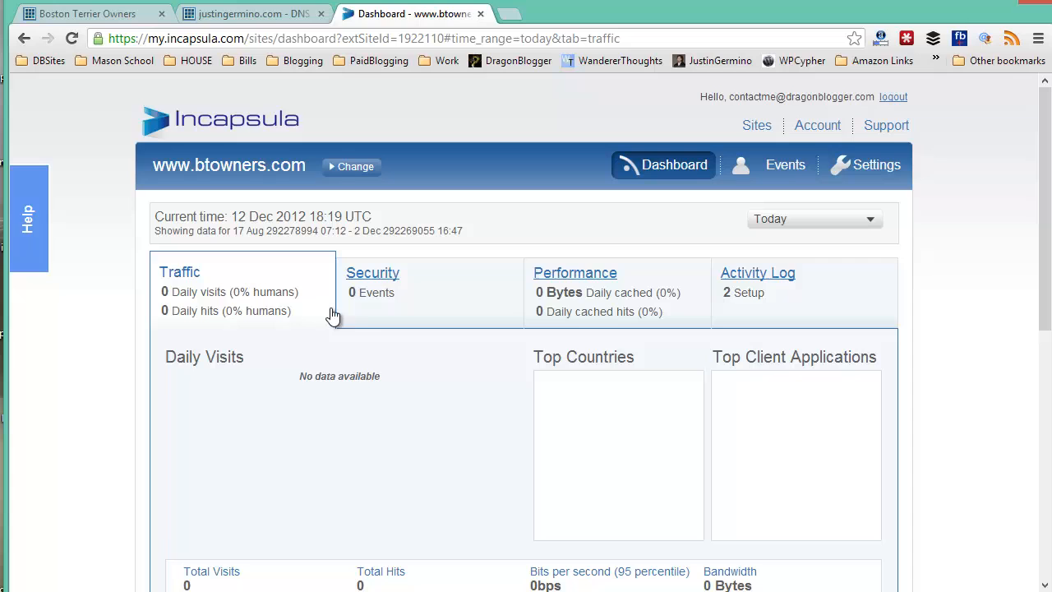
{"action": "mouse_move", "coordinate": [891, 380]}
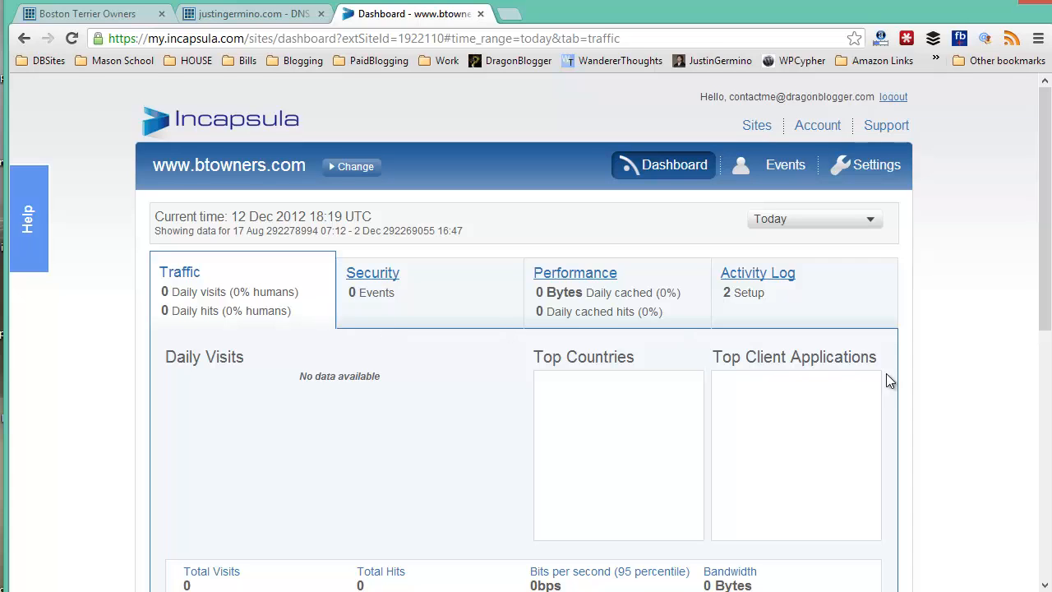
{"action": "scroll", "scroll_direction": "down", "scroll_amount": 3}
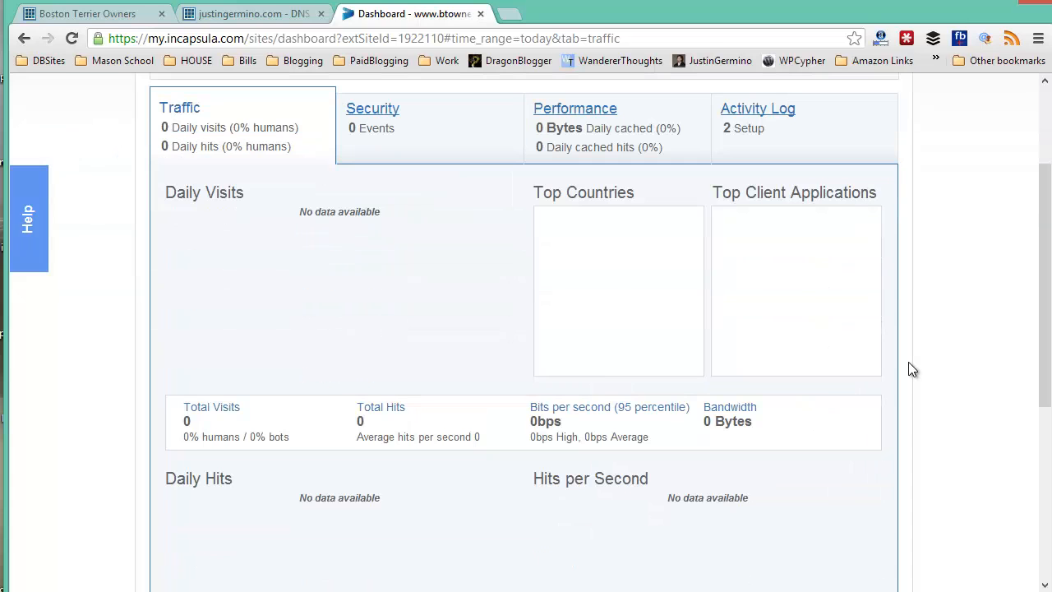
{"action": "scroll", "scroll_direction": "down", "scroll_amount": 3}
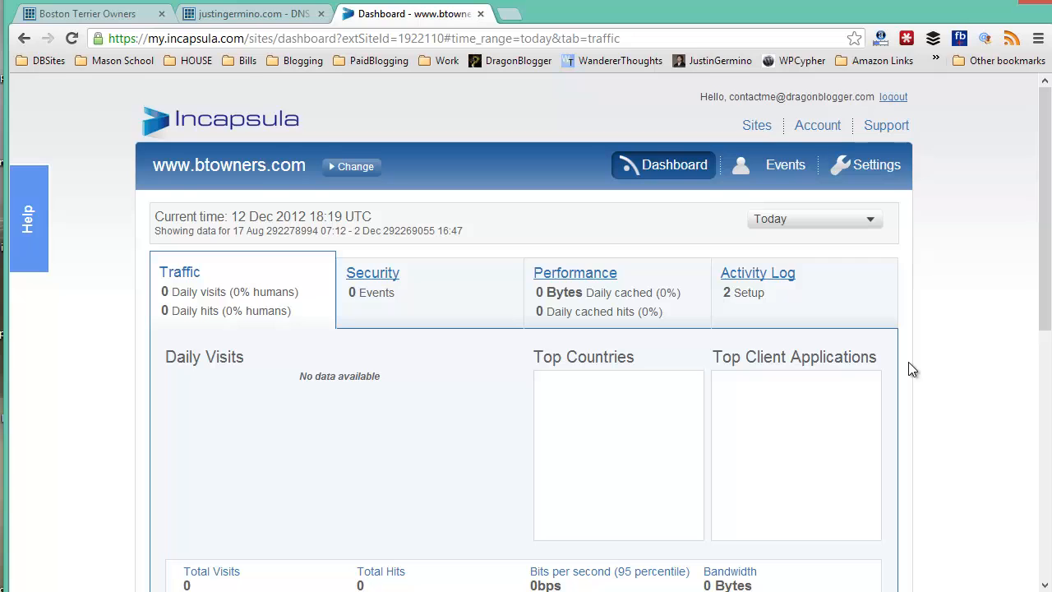
{"action": "mouse_move", "coordinate": [855, 322]}
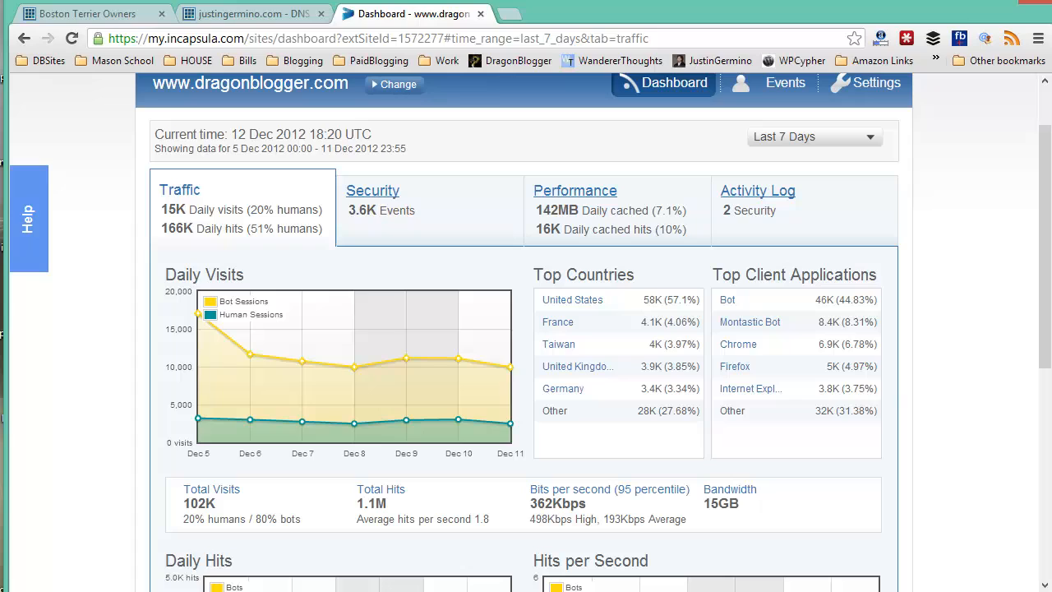
{"action": "mouse_move", "coordinate": [956, 404]}
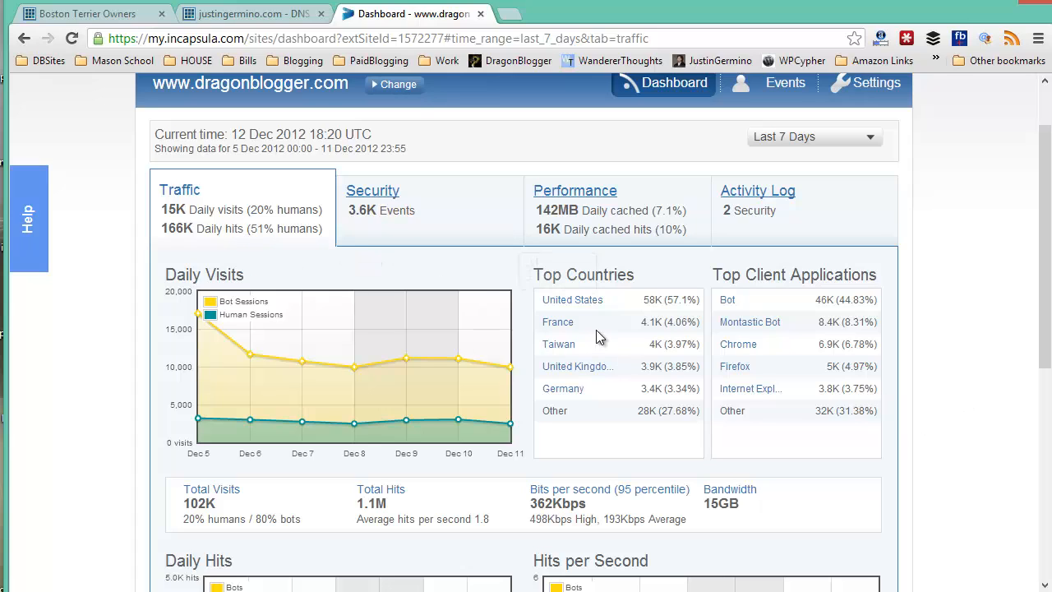
{"action": "mouse_move", "coordinate": [362, 191]}
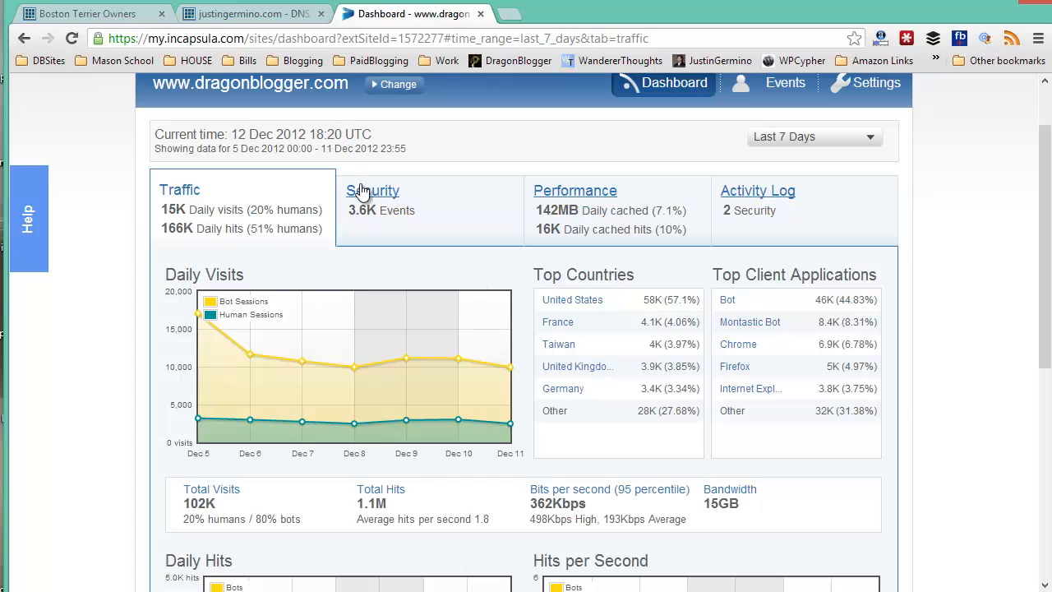
- Show dragonblogger.com's Security threats, top attacking countries and top bad bots
{"action": "left_click", "coordinate": [372, 191]}
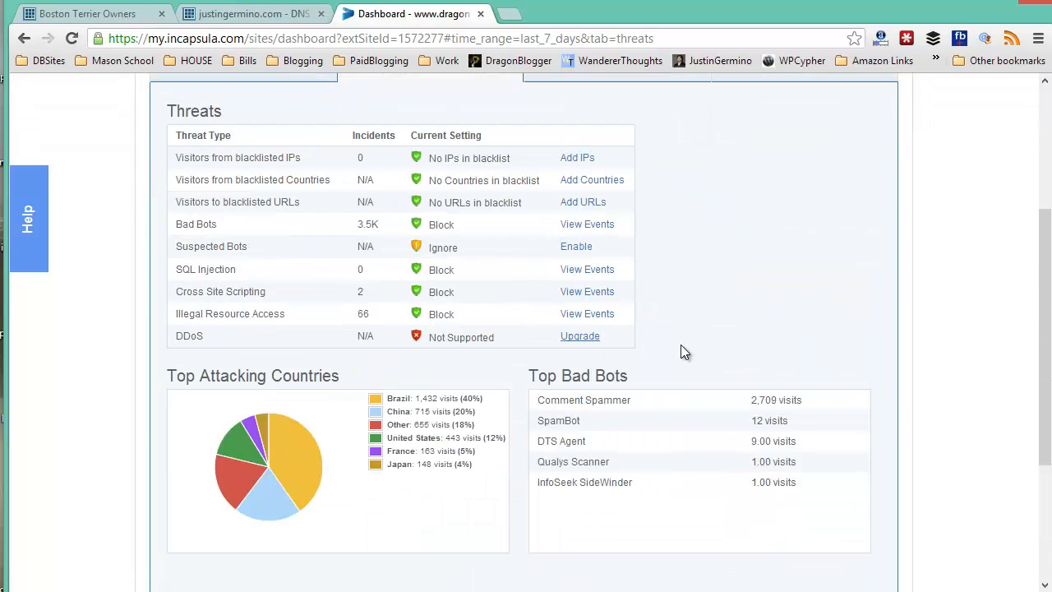
{"action": "mouse_move", "coordinate": [701, 519]}
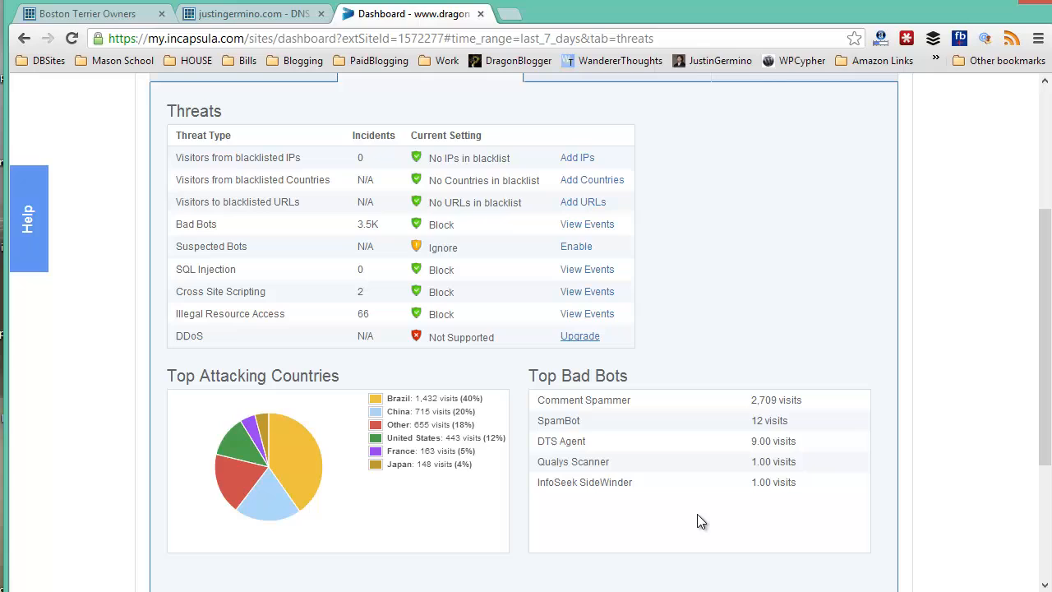
{"action": "mouse_move", "coordinate": [809, 414]}
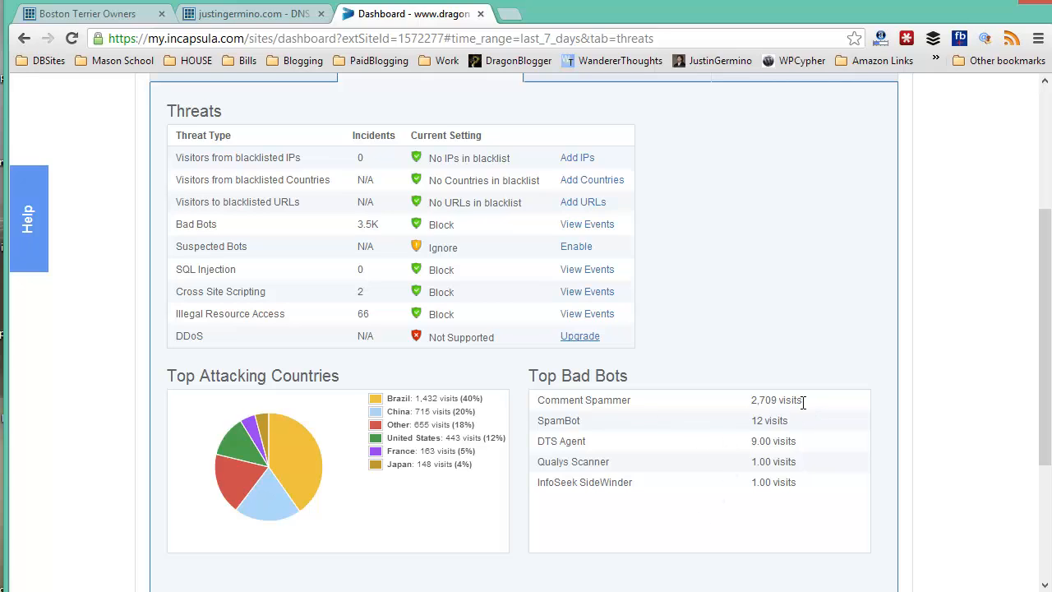
{"action": "mouse_move", "coordinate": [766, 419]}
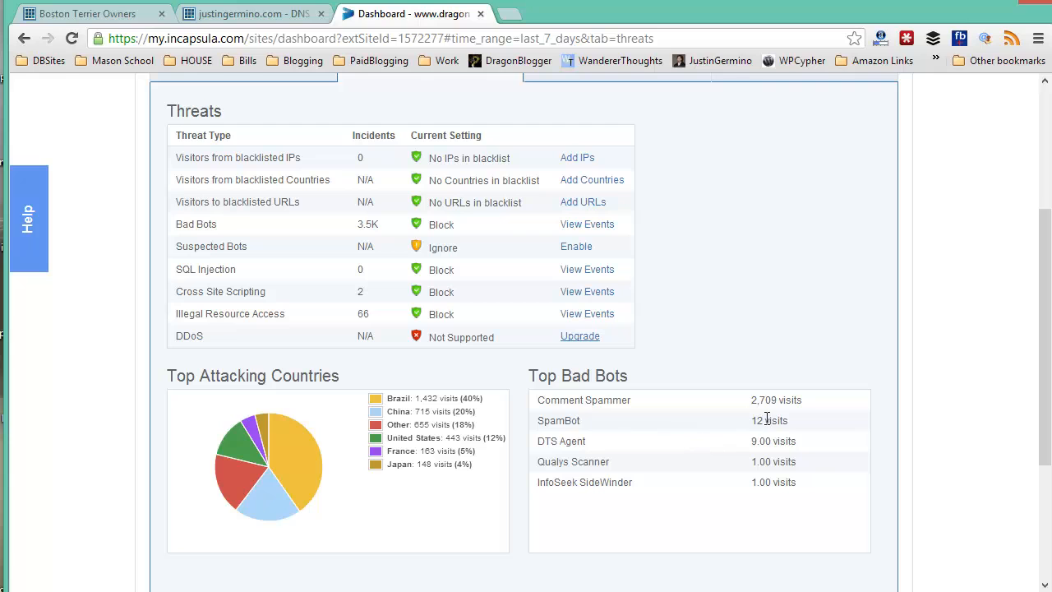
{"action": "mouse_move", "coordinate": [605, 467]}
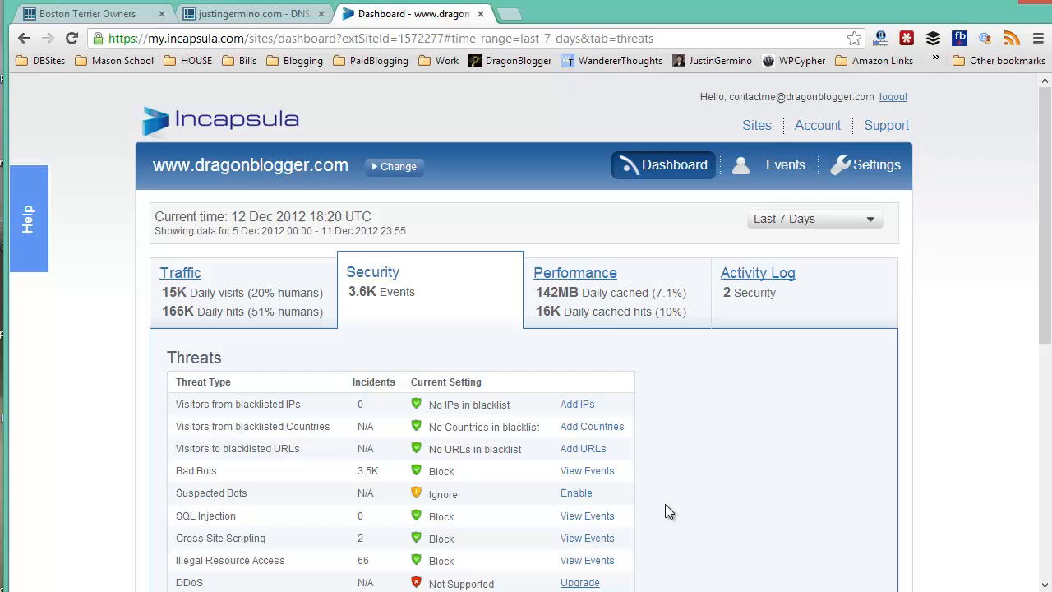
{"action": "mouse_move", "coordinate": [714, 432]}
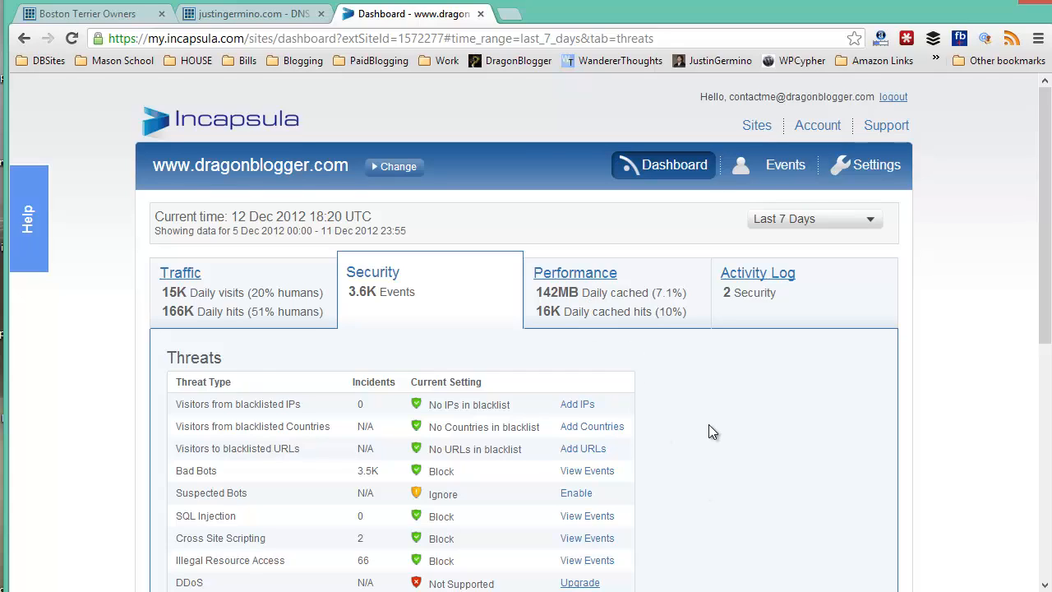